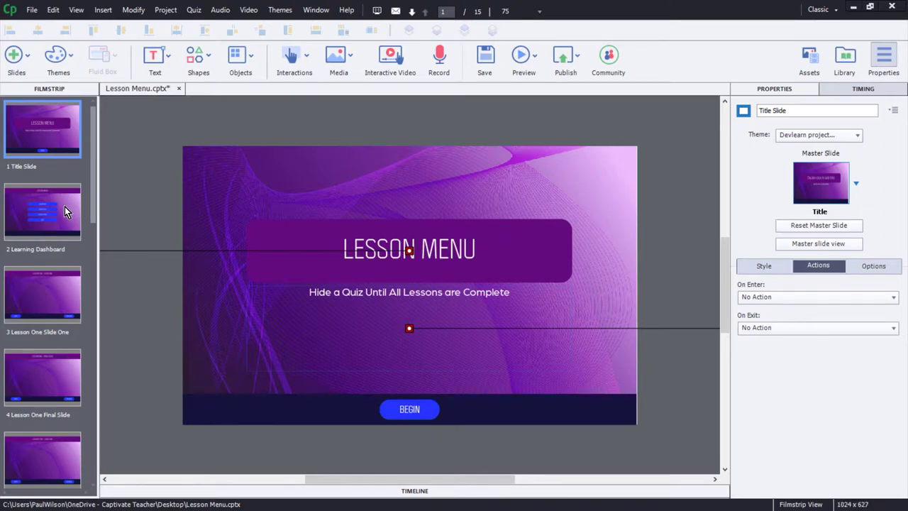
Open the Learning Dashboard slide and select its Quiz button (quiz_6).
{"action": "left_click", "coordinate": [43, 211]}
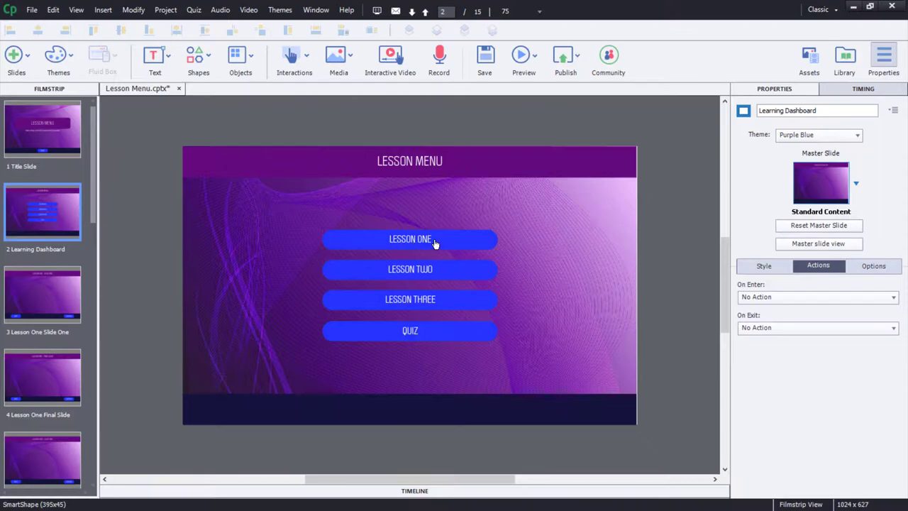
{"action": "mouse_move", "coordinate": [422, 305]}
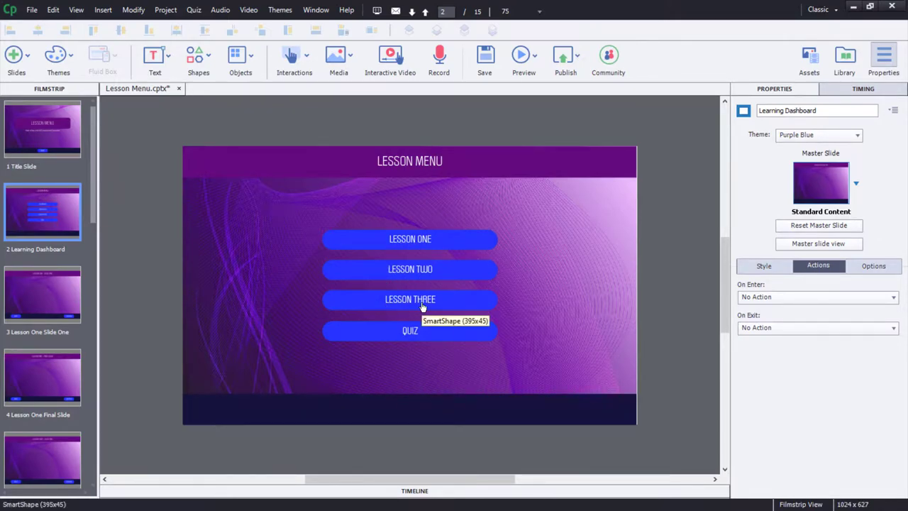
{"action": "mouse_move", "coordinate": [410, 330]}
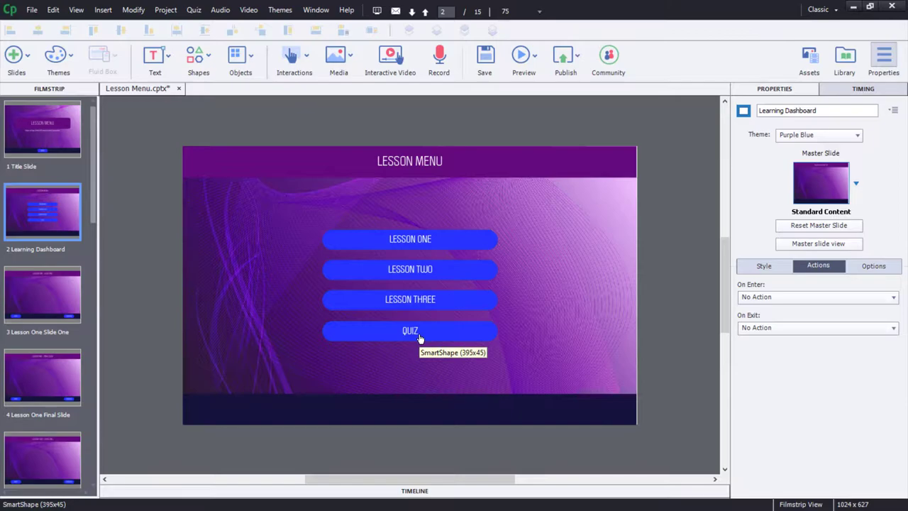
{"action": "left_click", "coordinate": [410, 331]}
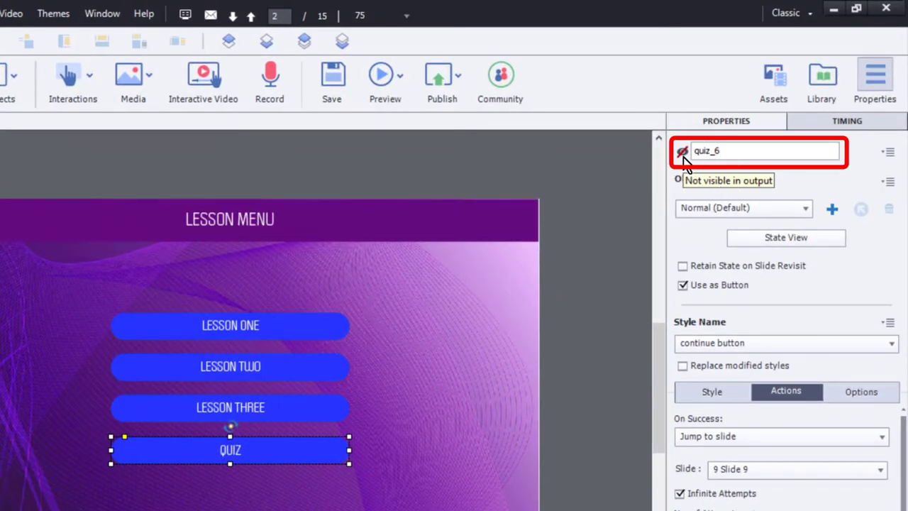
{"action": "mouse_move", "coordinate": [248, 321]}
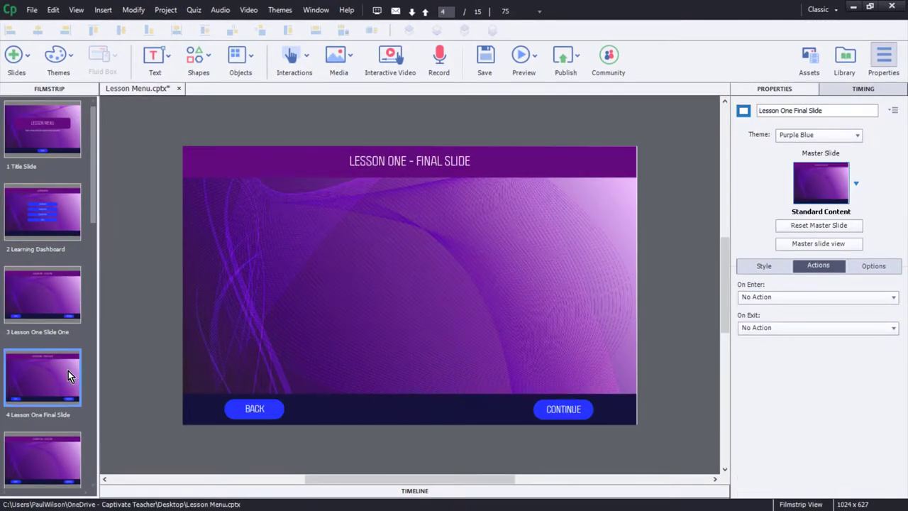
Review the Lesson Two, Lesson Three and first quiz slides, then return to slide 2.
{"action": "left_click", "coordinate": [42, 458]}
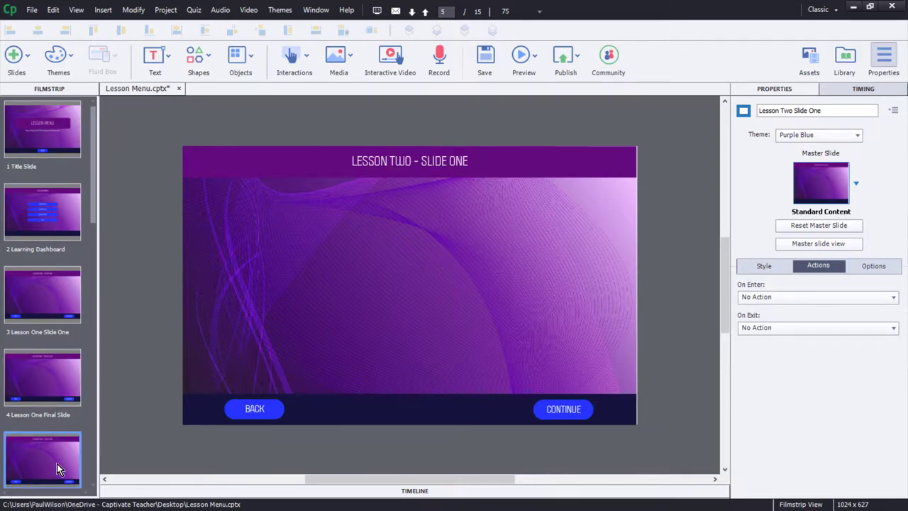
{"action": "scroll", "scroll_direction": "down", "scroll_amount": 3}
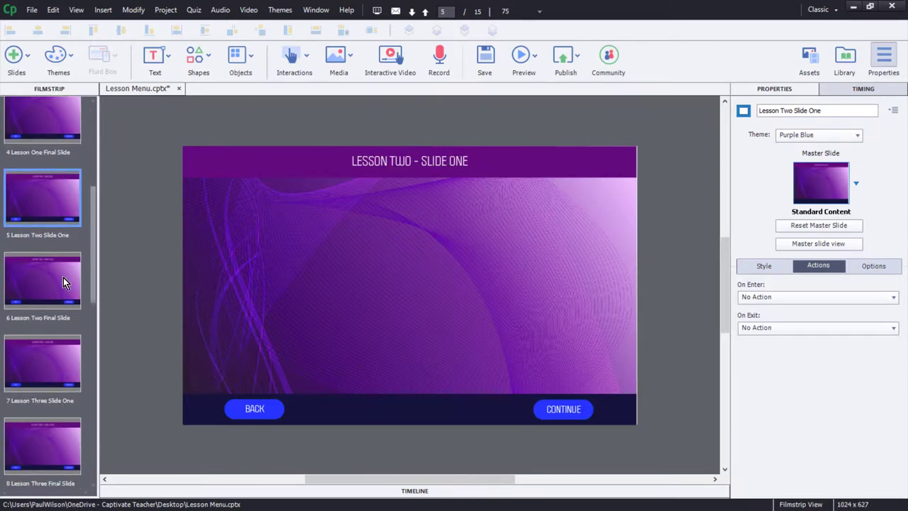
{"action": "left_click", "coordinate": [42, 281]}
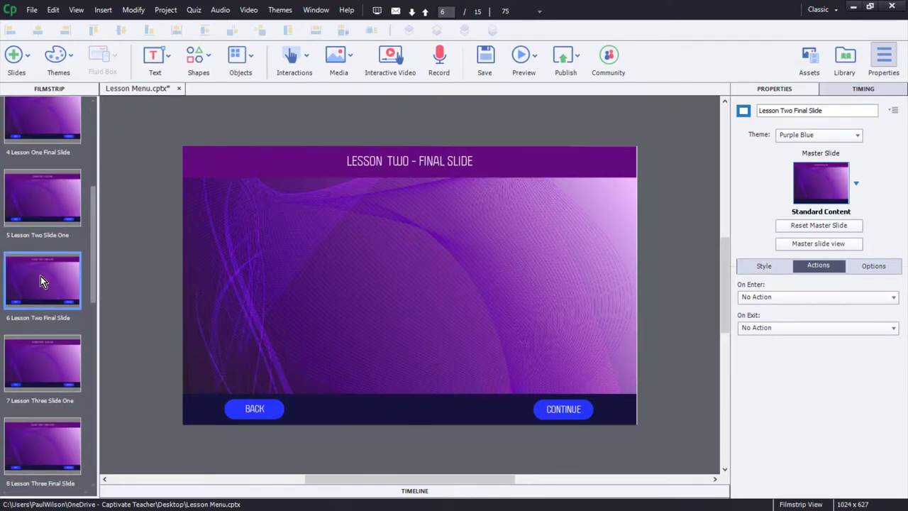
{"action": "left_click", "coordinate": [42, 363]}
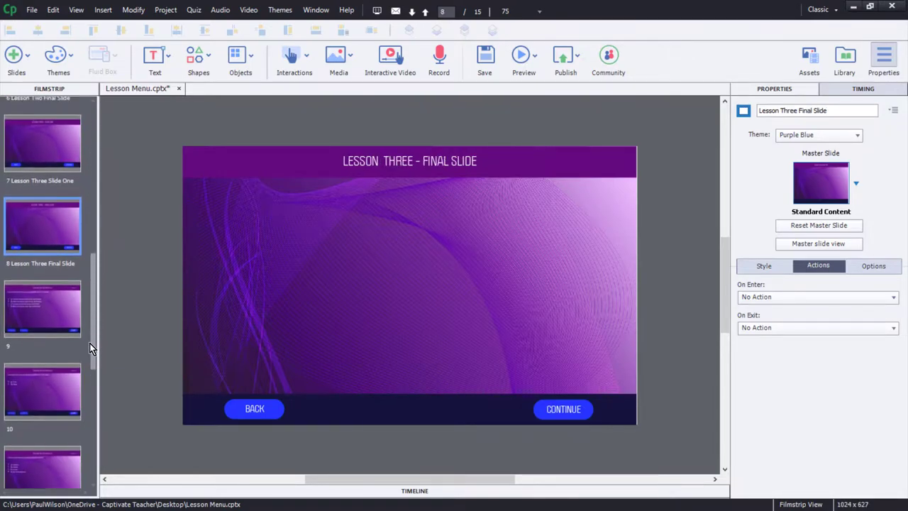
{"action": "left_click", "coordinate": [43, 300]}
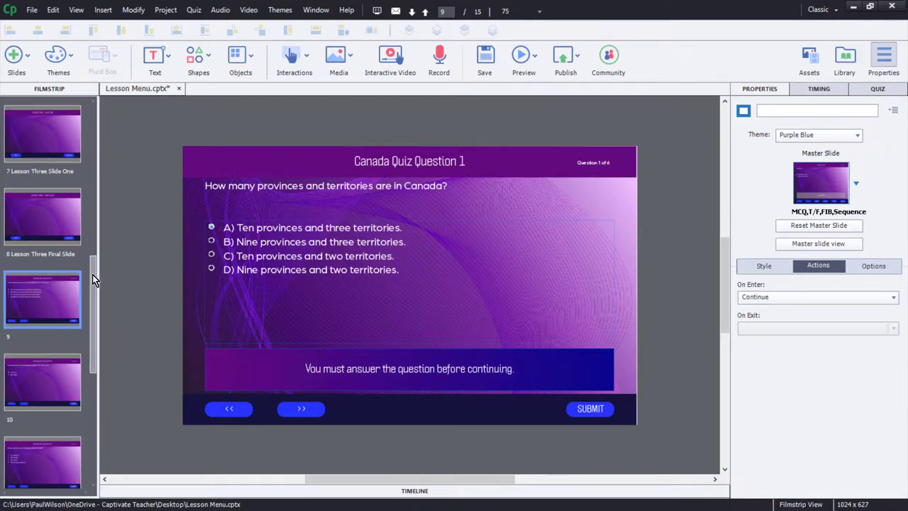
{"action": "scroll", "scroll_direction": "up", "scroll_amount": 3}
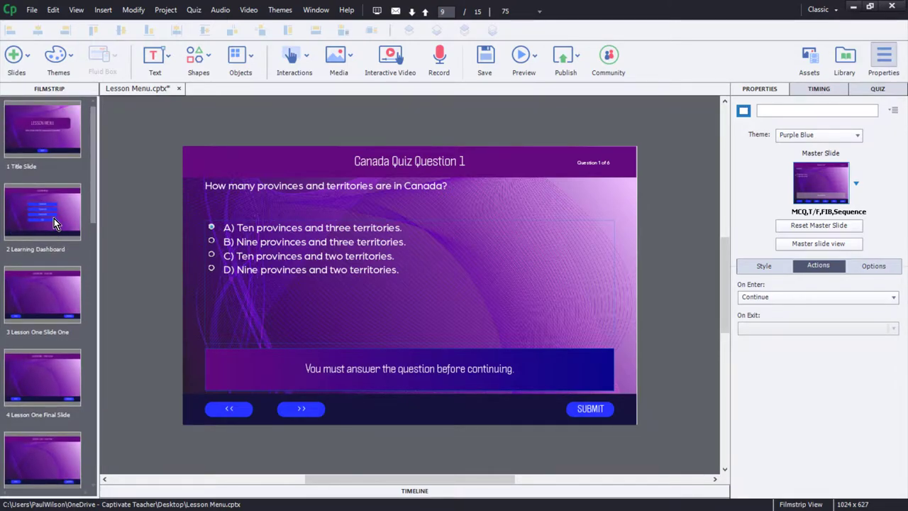
{"action": "left_click", "coordinate": [42, 212]}
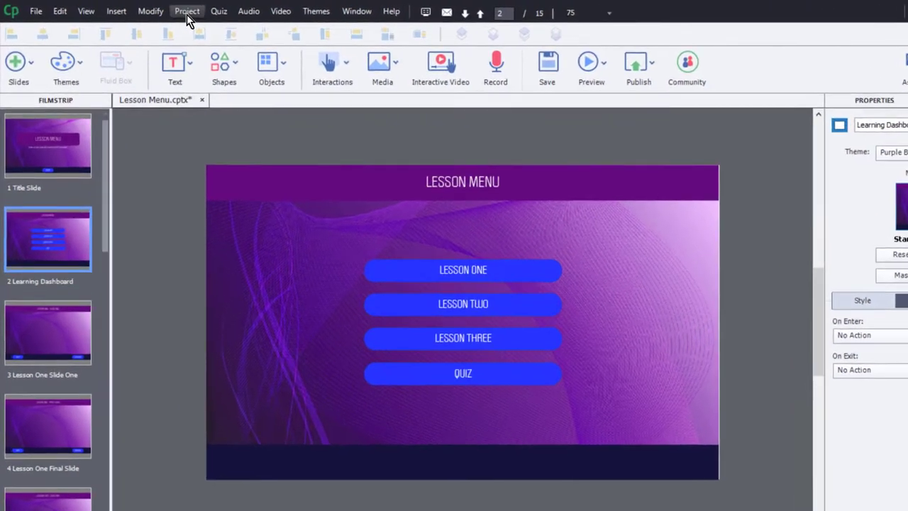
Create the _lesson01 user variable in the project's Variables manager.
{"action": "left_click", "coordinate": [187, 11]}
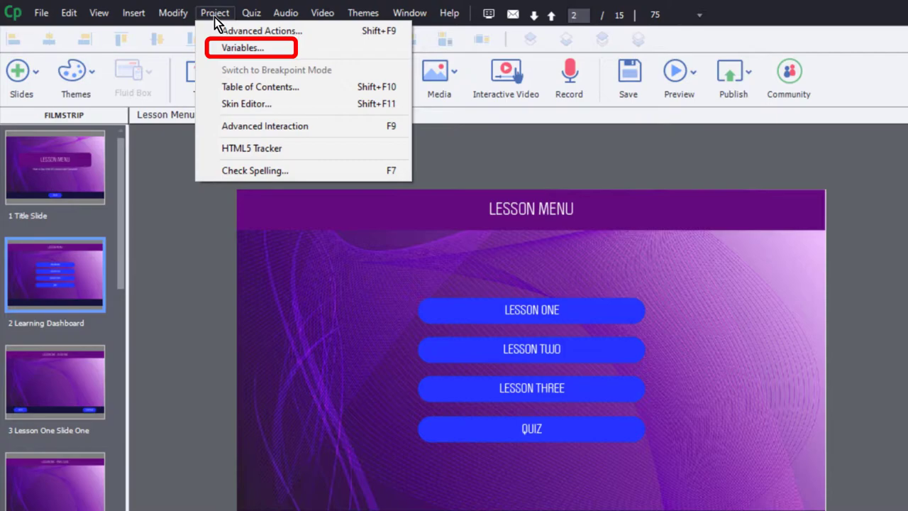
{"action": "left_click", "coordinate": [242, 47]}
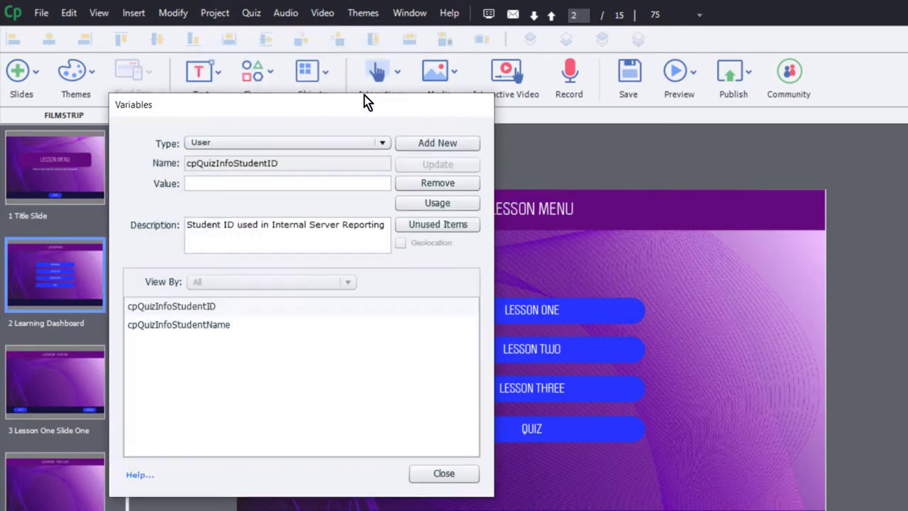
{"action": "left_click", "coordinate": [437, 142]}
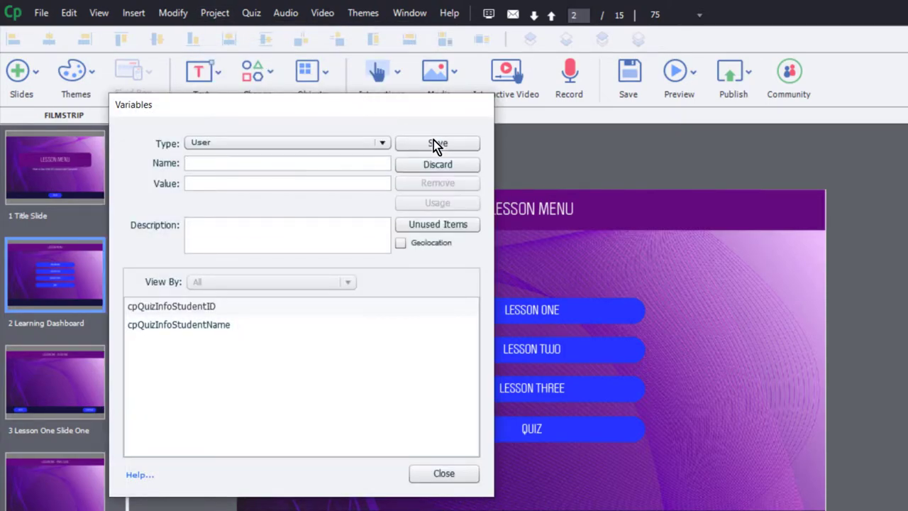
{"action": "left_click", "coordinate": [287, 162]}
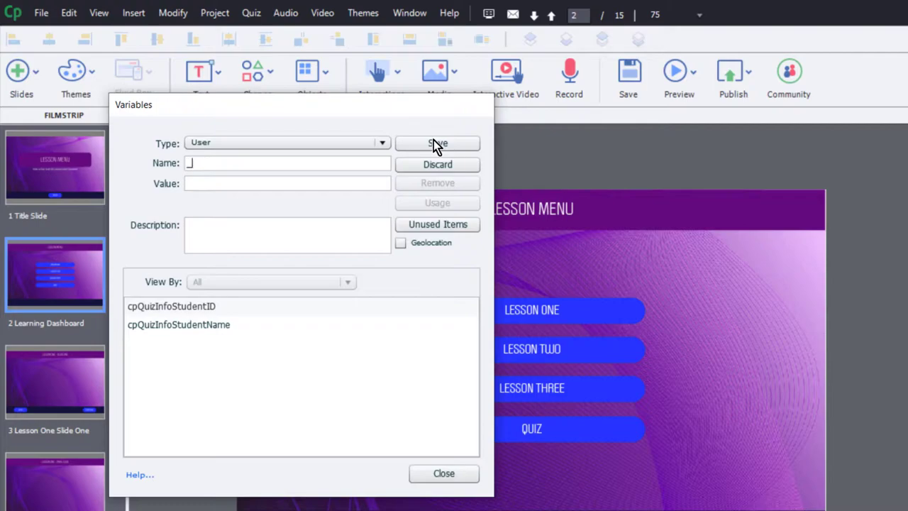
{"action": "type", "text": "lesson01"}
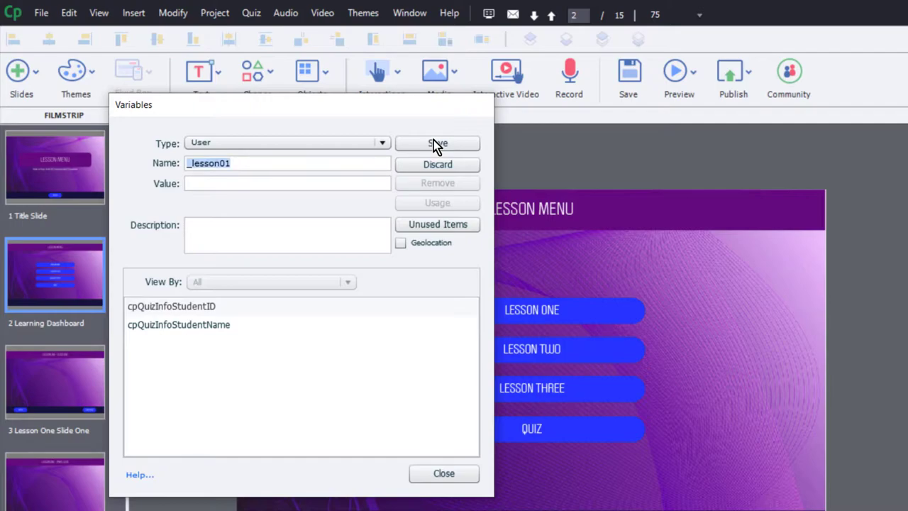
{"action": "left_click", "coordinate": [437, 143]}
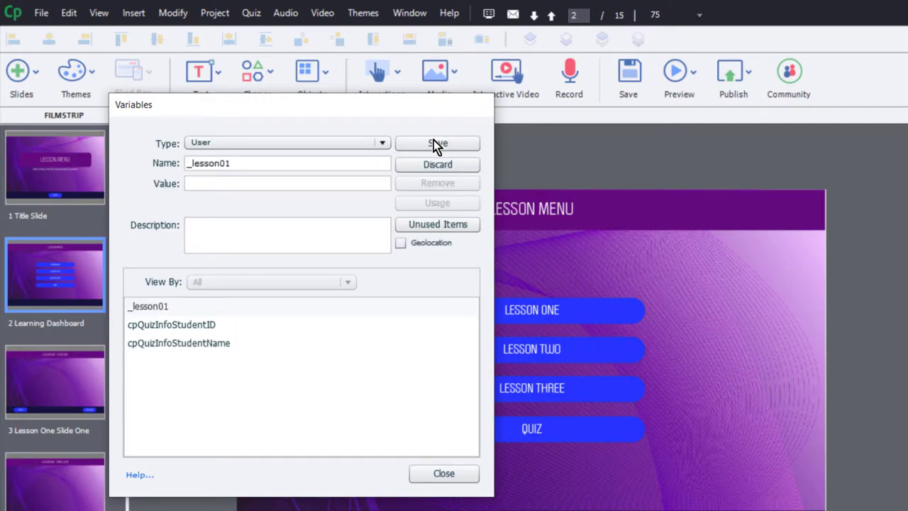
Add the _lesson02 and _lesson03 variables and close the Variables window.
{"action": "left_click", "coordinate": [437, 142]}
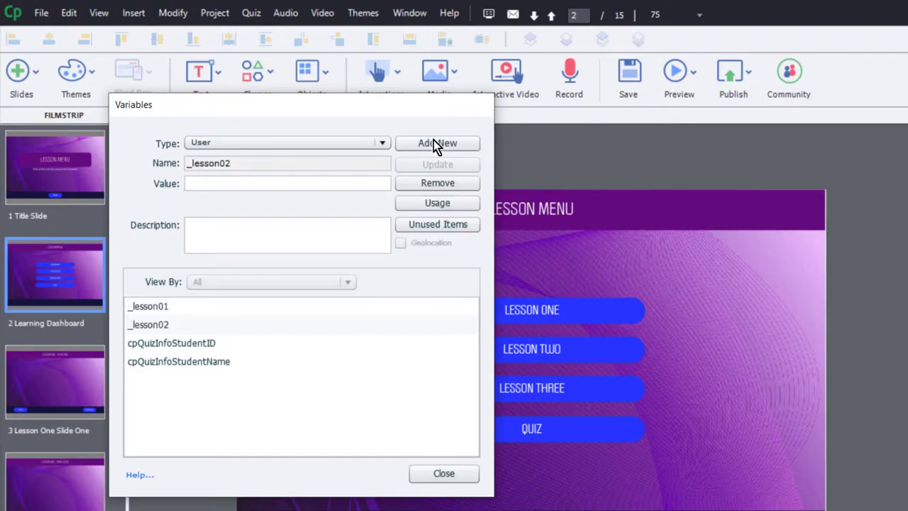
{"action": "left_click", "coordinate": [437, 142]}
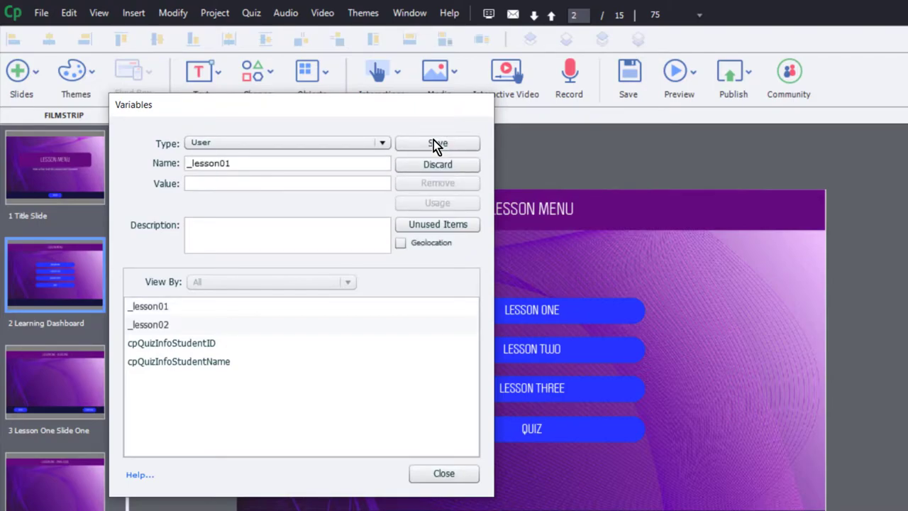
{"action": "left_click", "coordinate": [437, 143]}
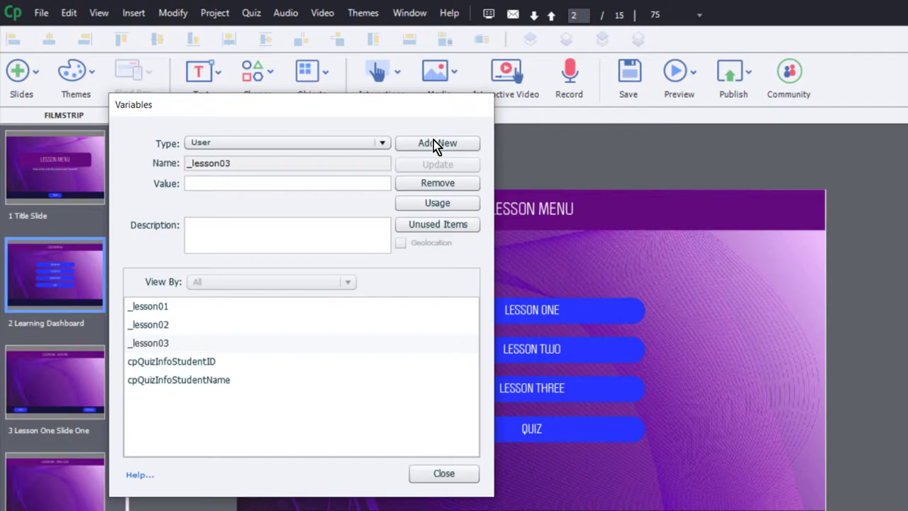
{"action": "mouse_move", "coordinate": [462, 463]}
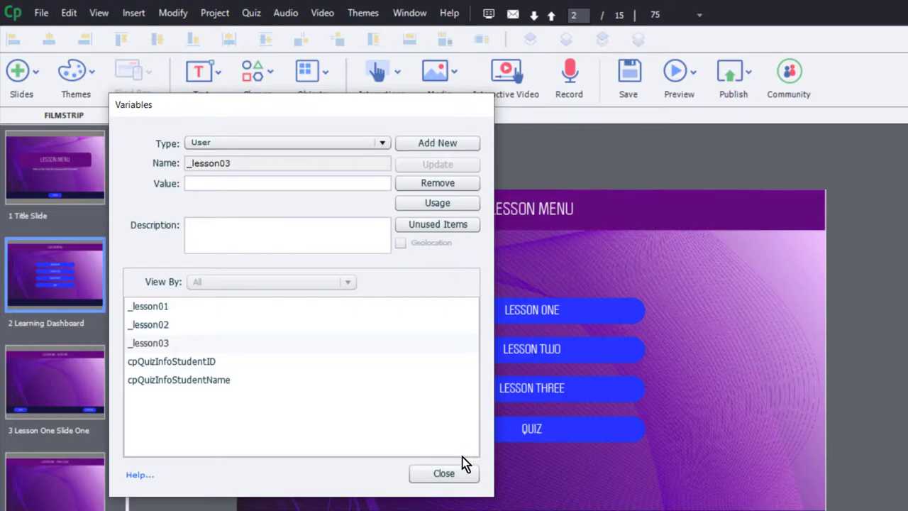
{"action": "left_click", "coordinate": [443, 473]}
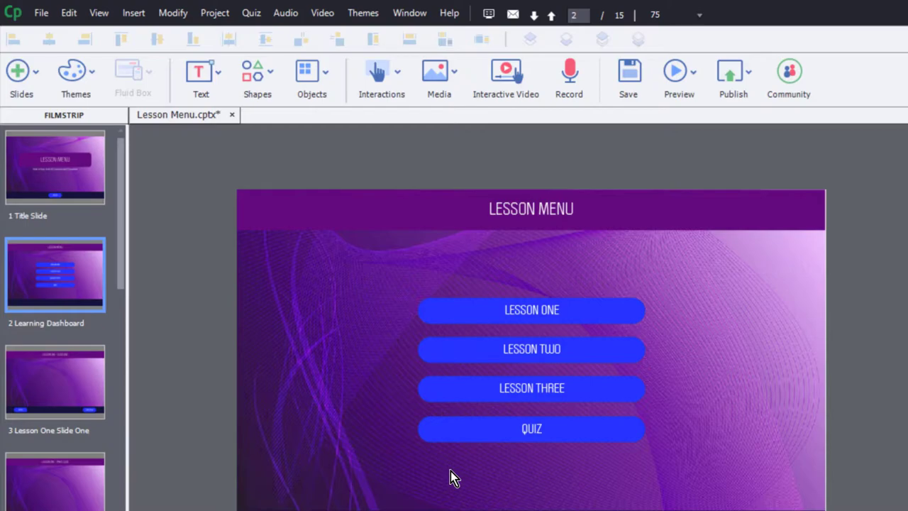
{"action": "mouse_move", "coordinate": [131, 259]}
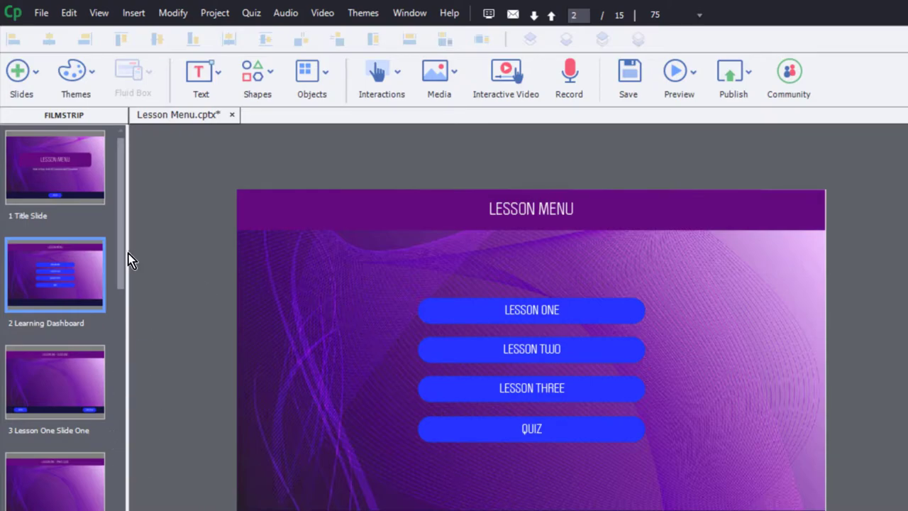
{"action": "mouse_move", "coordinate": [791, 383]}
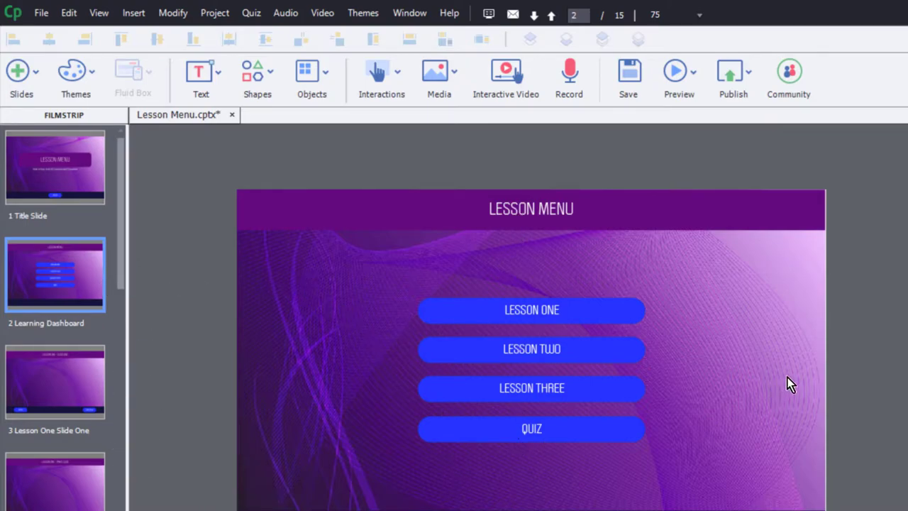
{"action": "mouse_move", "coordinate": [641, 342]}
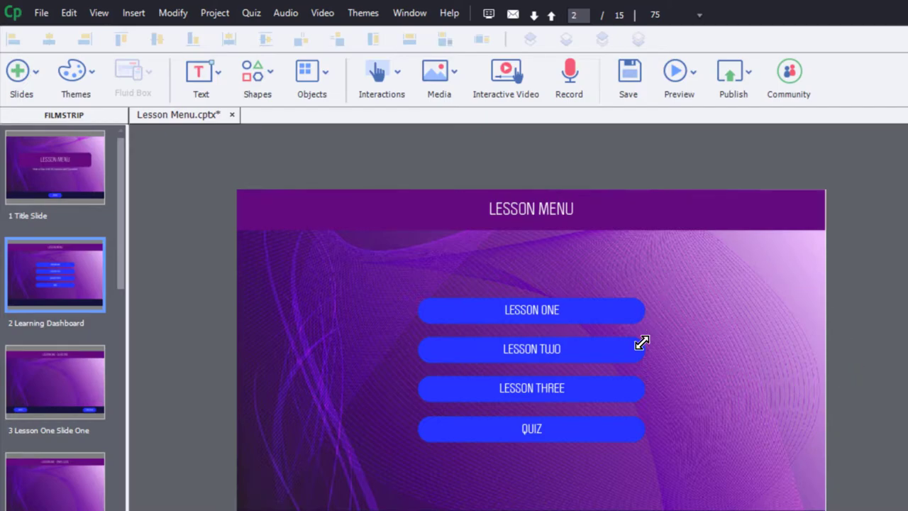
{"action": "mouse_move", "coordinate": [614, 429]}
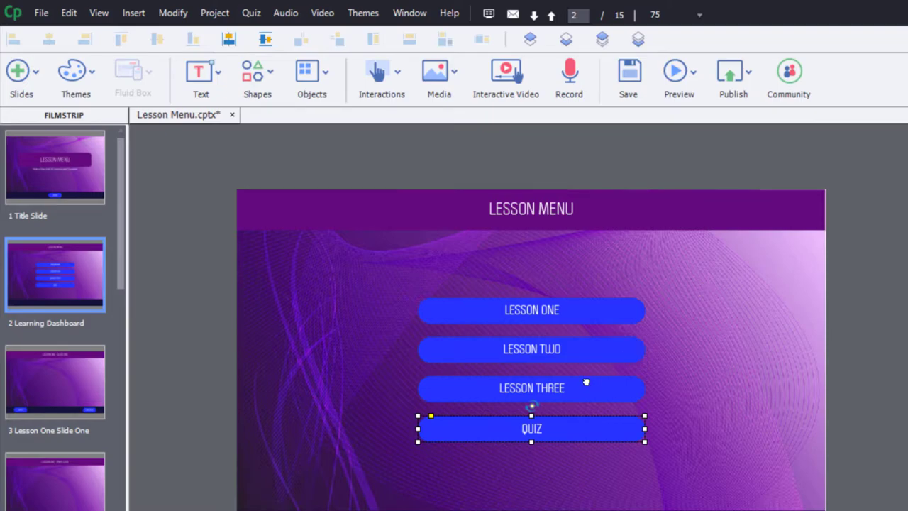
Select the LESSON ONE button and switch to its grey Visited state.
{"action": "left_click", "coordinate": [531, 348]}
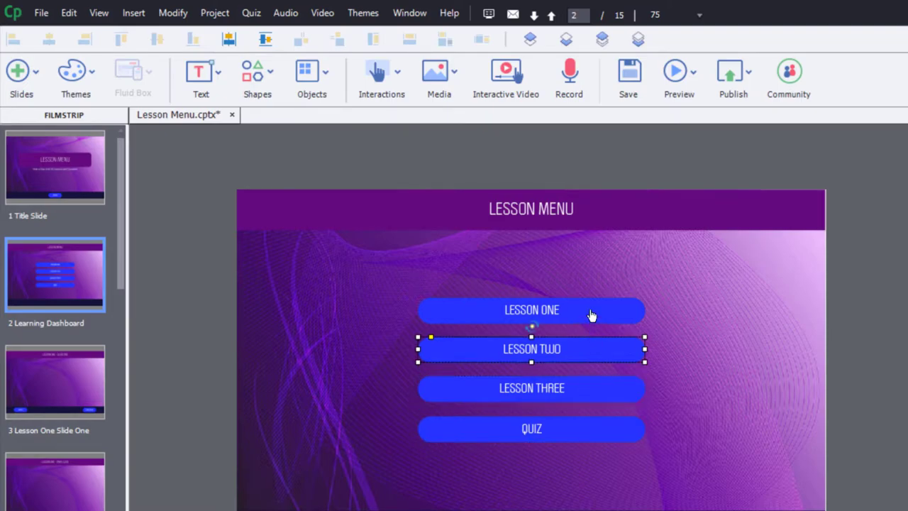
{"action": "left_click", "coordinate": [531, 309]}
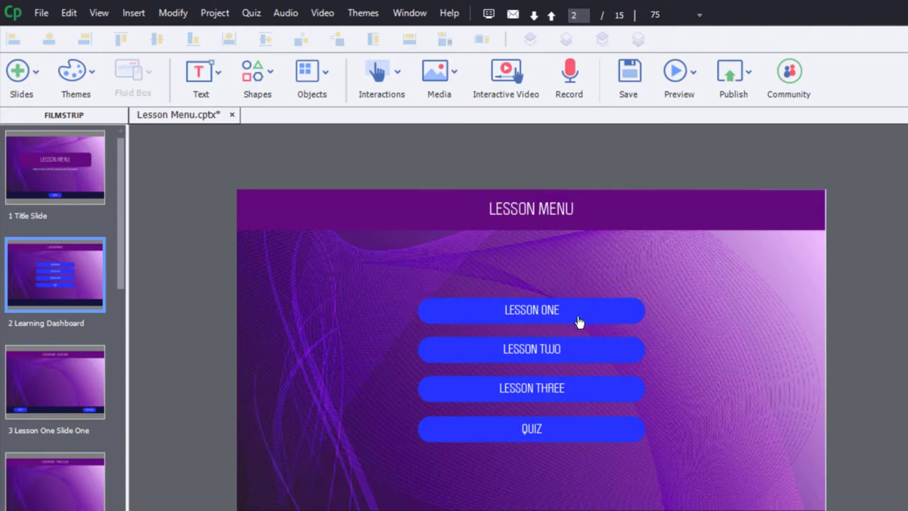
{"action": "left_click", "coordinate": [531, 310]}
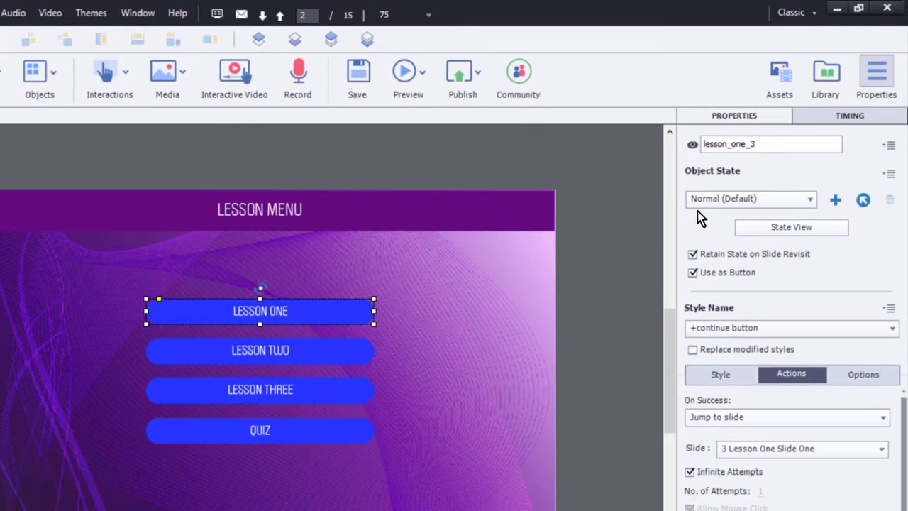
{"action": "left_click", "coordinate": [748, 197]}
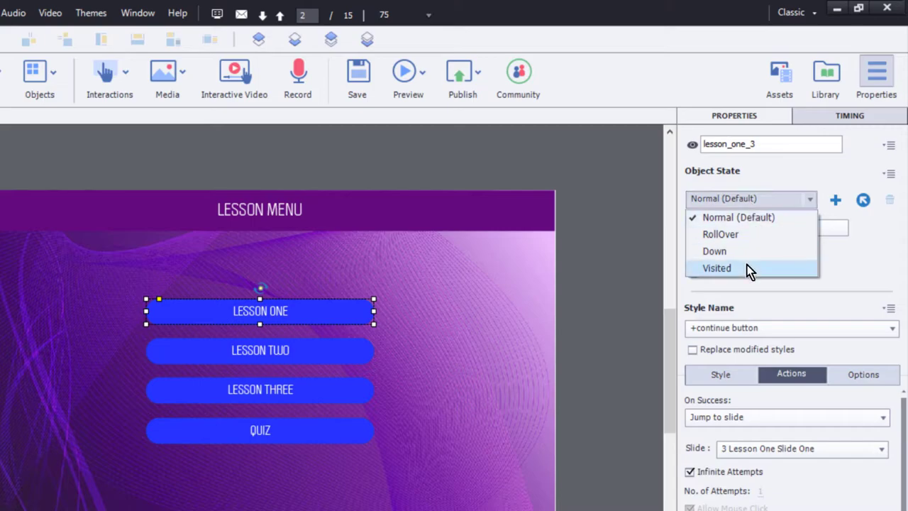
{"action": "left_click", "coordinate": [716, 267]}
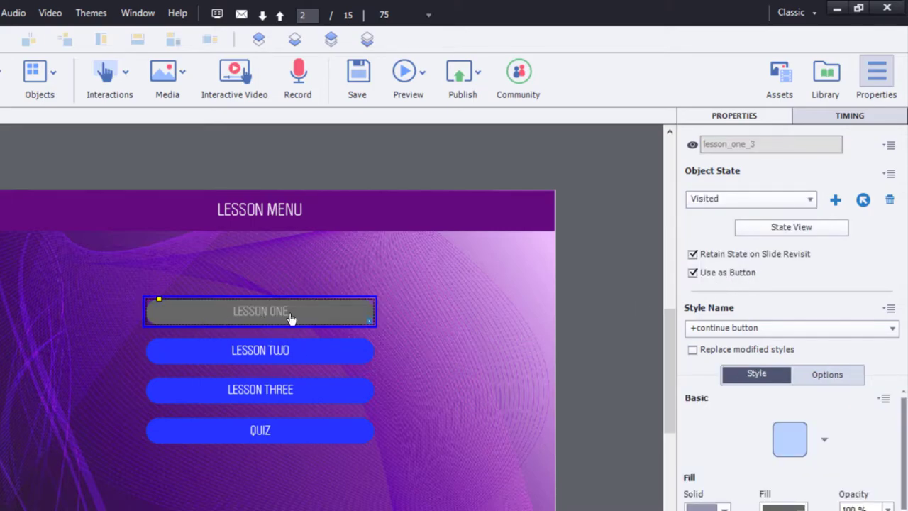
{"action": "mouse_move", "coordinate": [293, 318]}
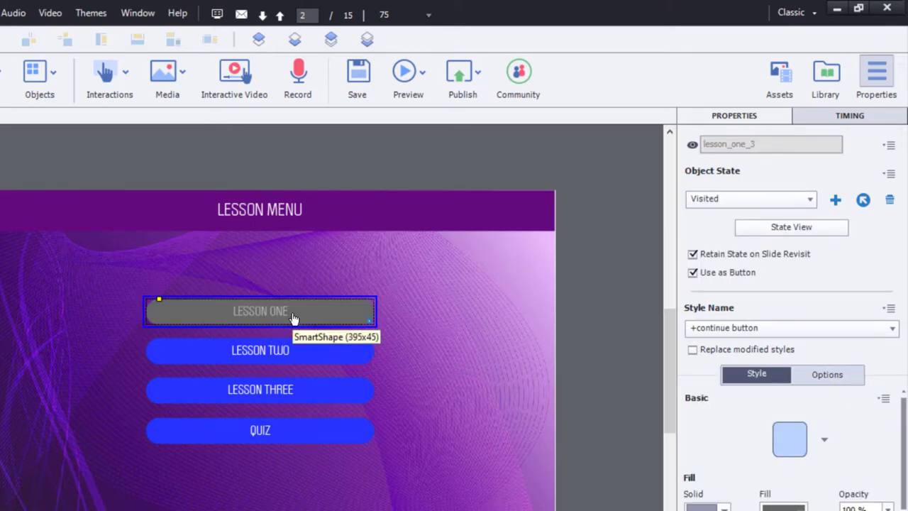
{"action": "left_click", "coordinate": [693, 253]}
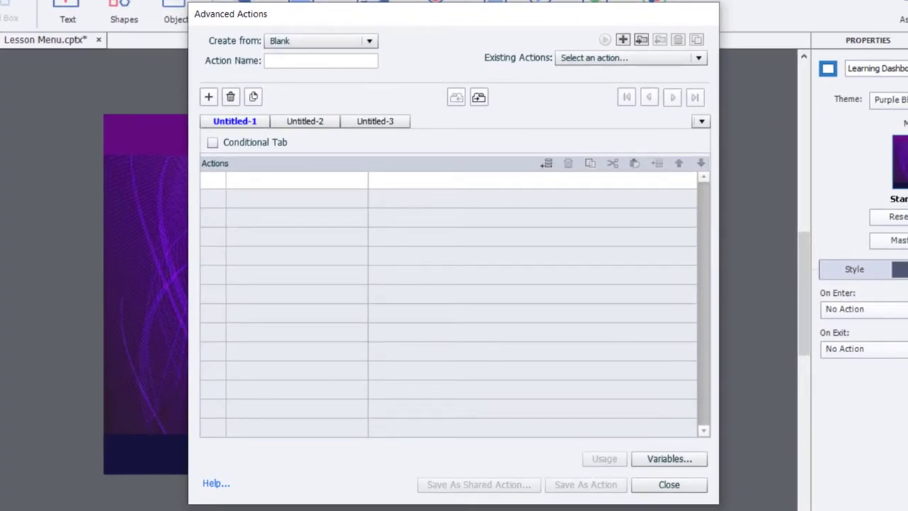
Name a conditional advanced action slide02on_enter with the condition _lesson01 equal to 1.
{"action": "left_click", "coordinate": [320, 60]}
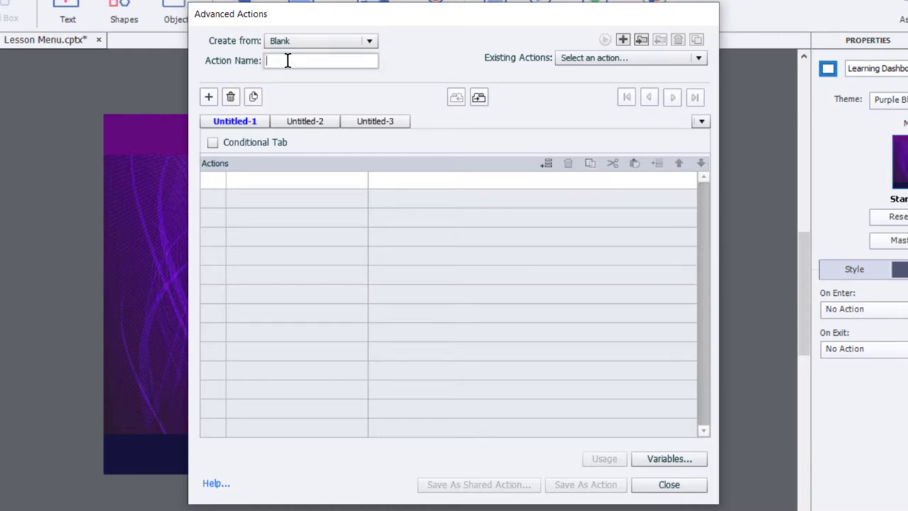
{"action": "type", "text": "slide02on_enter"}
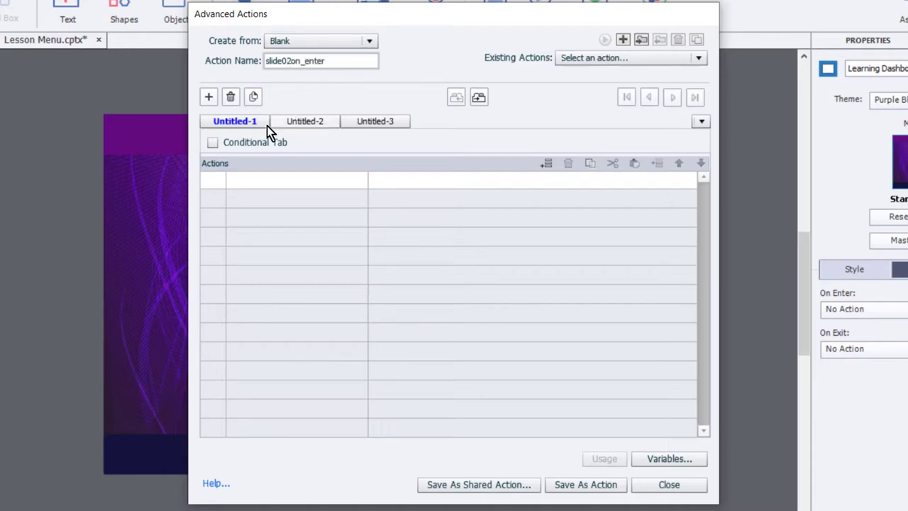
{"action": "left_click", "coordinate": [213, 141]}
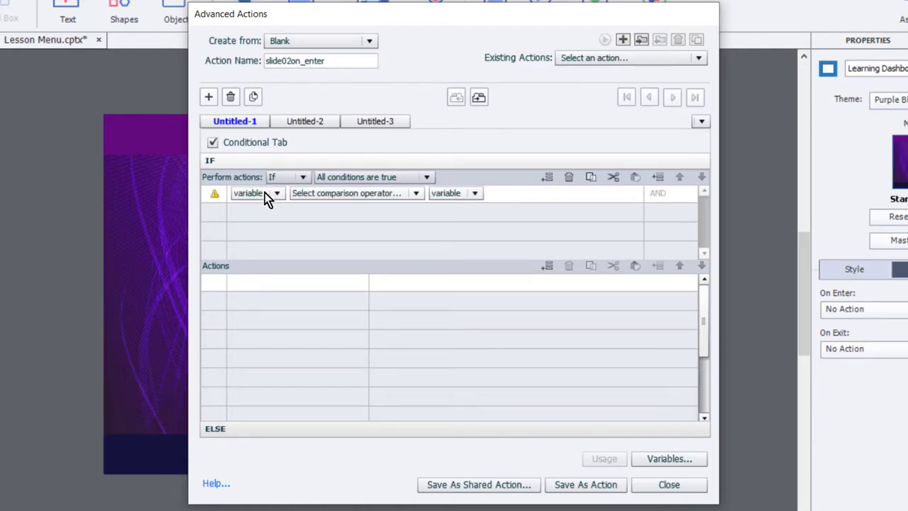
{"action": "left_click", "coordinate": [276, 192]}
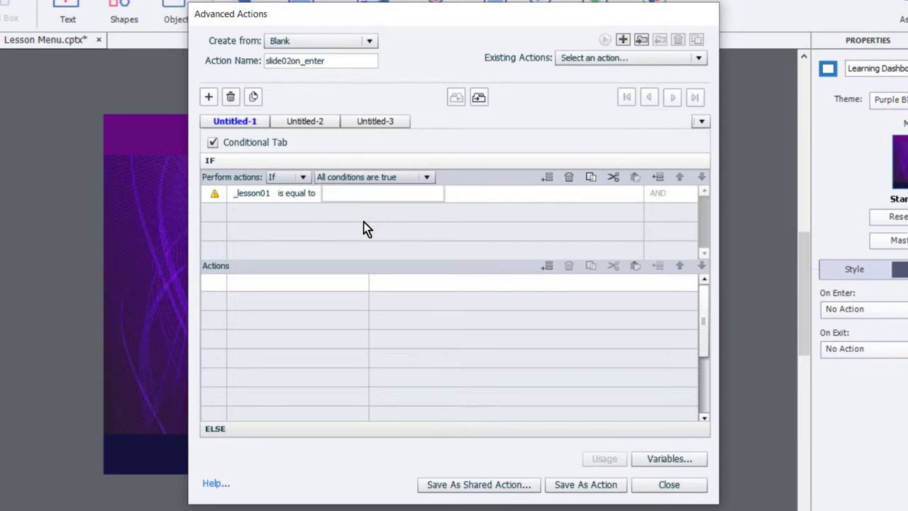
{"action": "type", "text": "1"}
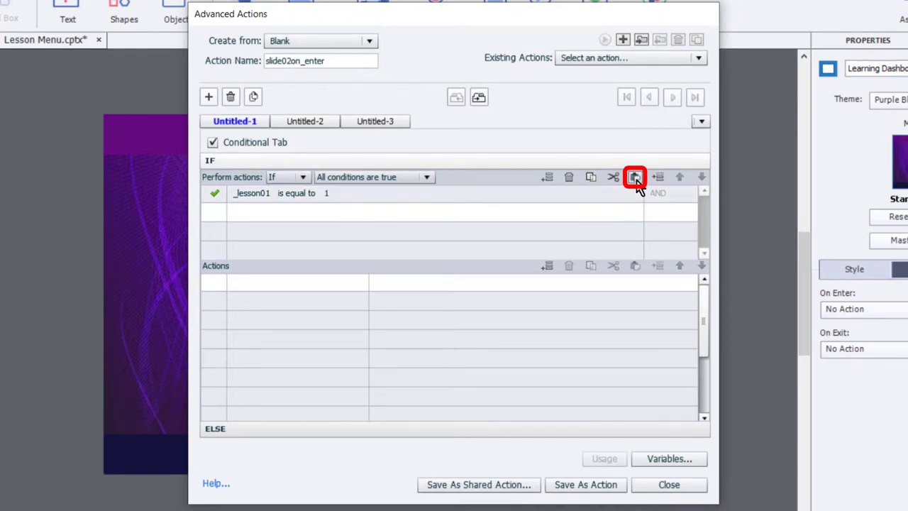
Add conditions requiring _lesson02 and _lesson03 to also equal 1.
{"action": "left_click", "coordinate": [635, 177]}
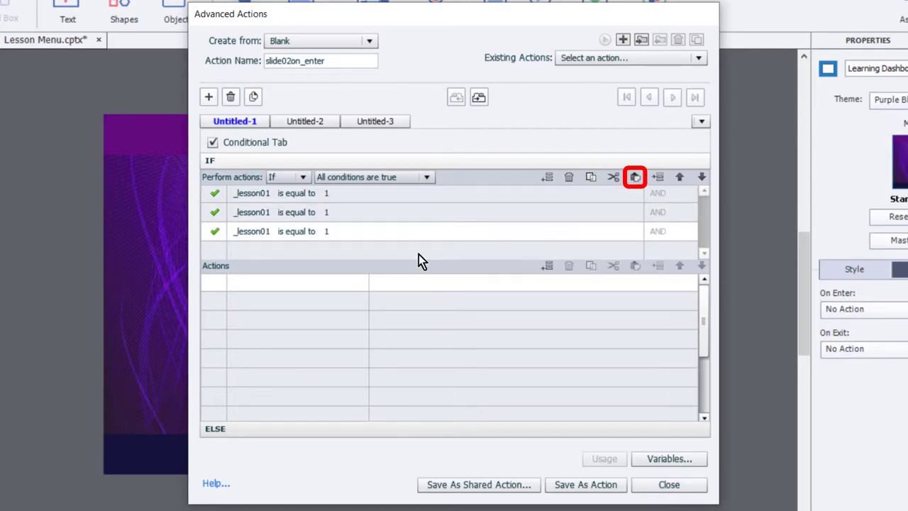
{"action": "left_click", "coordinate": [252, 211]}
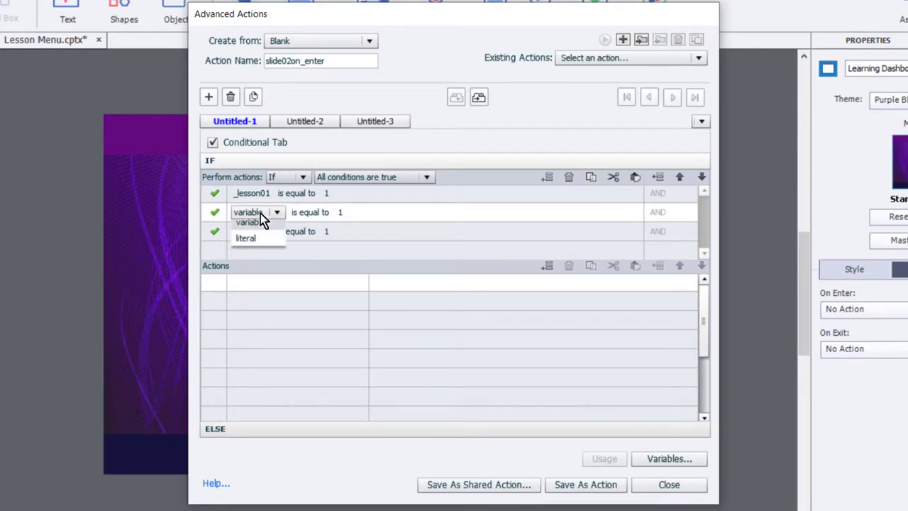
{"action": "left_click", "coordinate": [247, 221]}
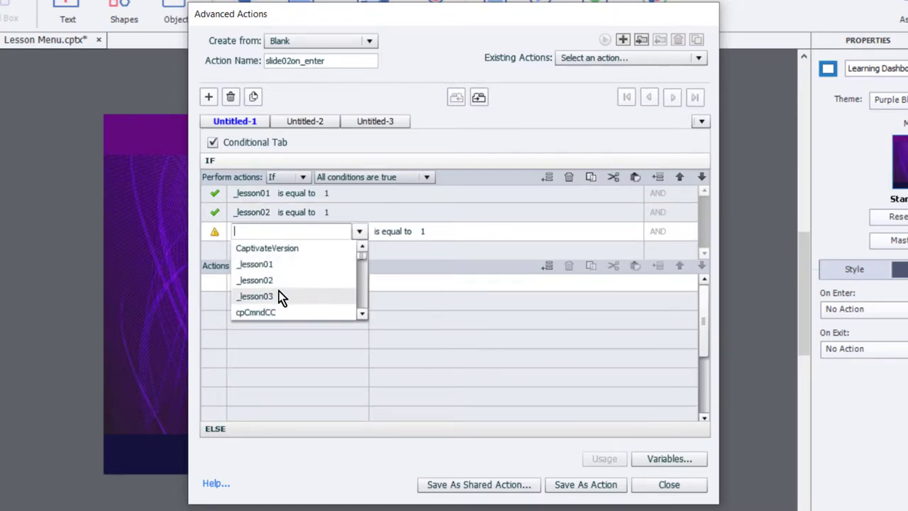
{"action": "left_click", "coordinate": [254, 296]}
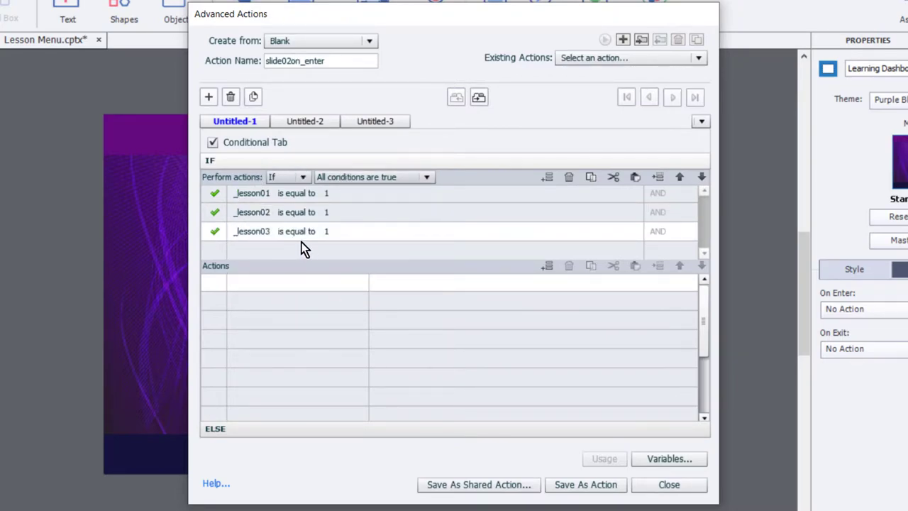
{"action": "mouse_move", "coordinate": [337, 200]}
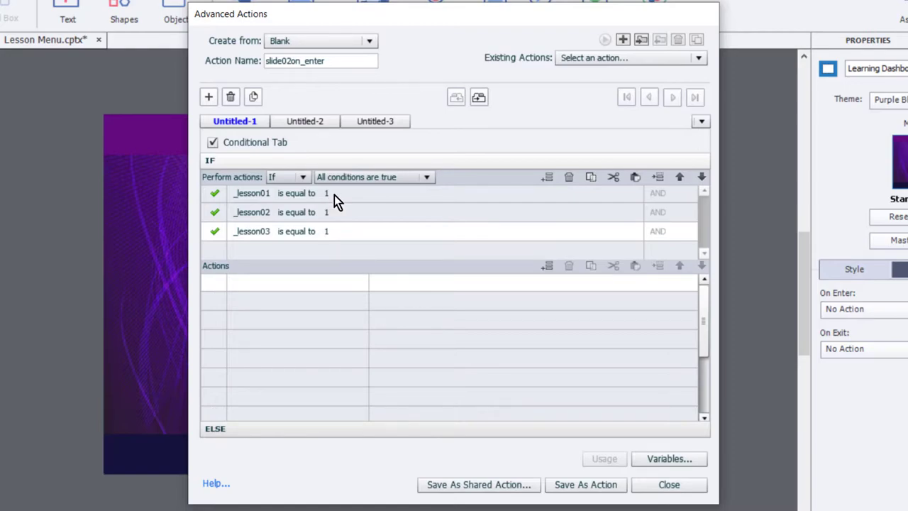
{"action": "mouse_move", "coordinate": [254, 206]}
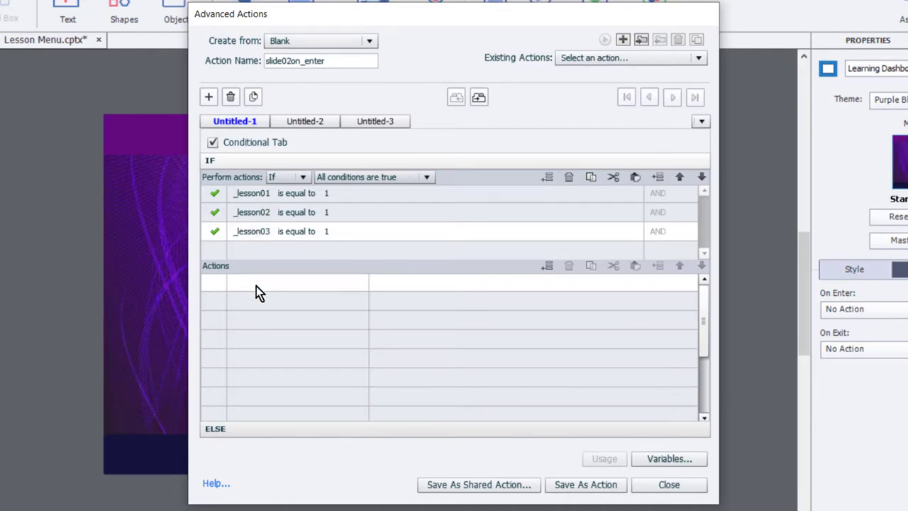
Add a Show quiz_6 action and save the advanced action.
{"action": "left_click", "coordinate": [284, 281]}
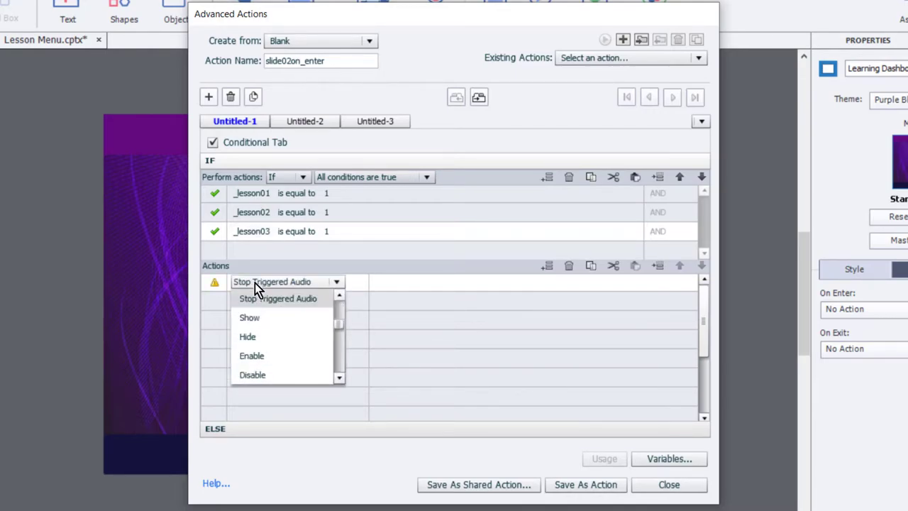
{"action": "left_click", "coordinate": [249, 317]}
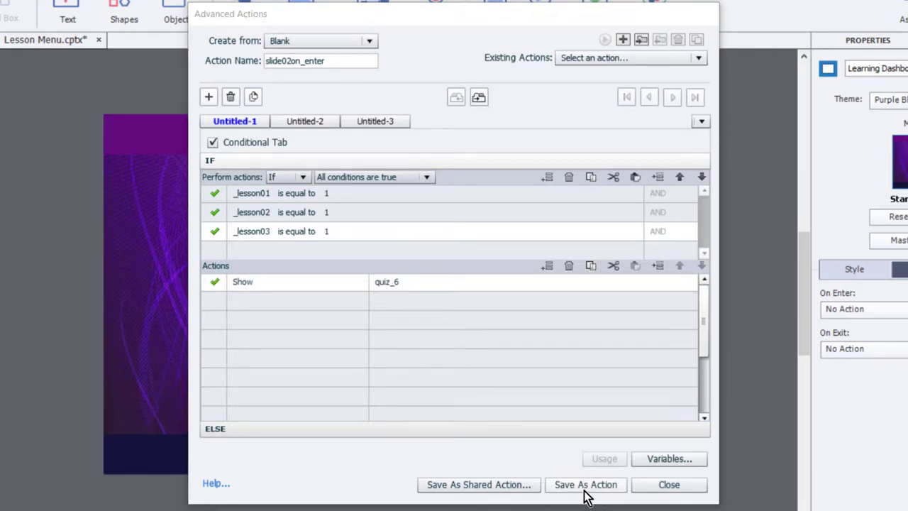
{"action": "left_click", "coordinate": [585, 484]}
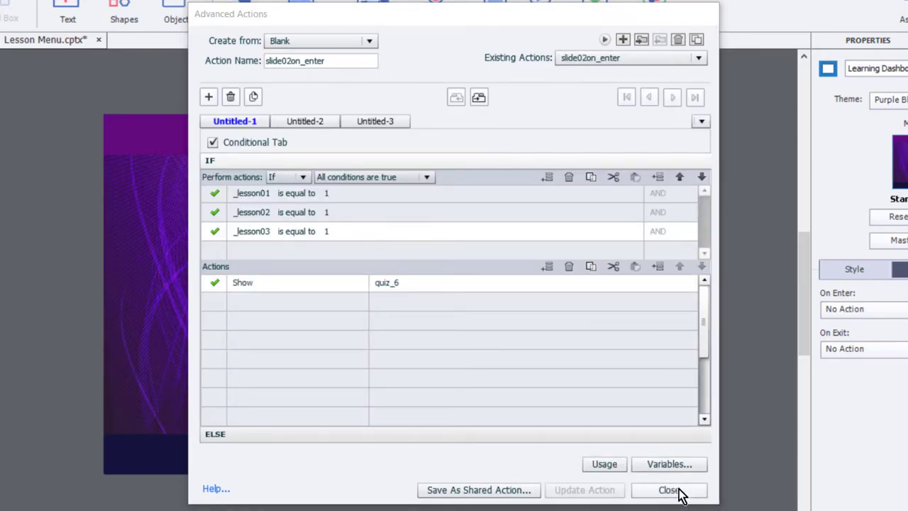
Set the Learning Dashboard's On Enter action to execute the slide02on_enter advanced action.
{"action": "left_click", "coordinate": [668, 489]}
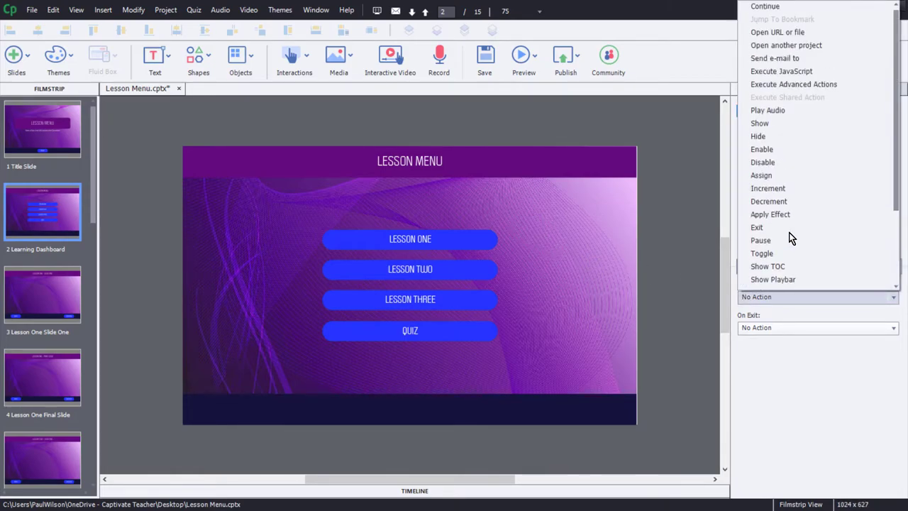
{"action": "left_click", "coordinate": [793, 84]}
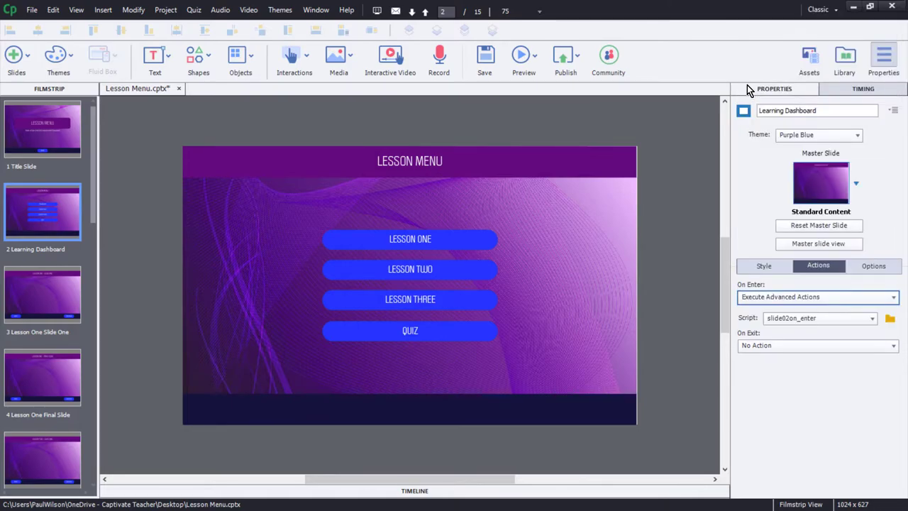
{"action": "left_click", "coordinate": [872, 317]}
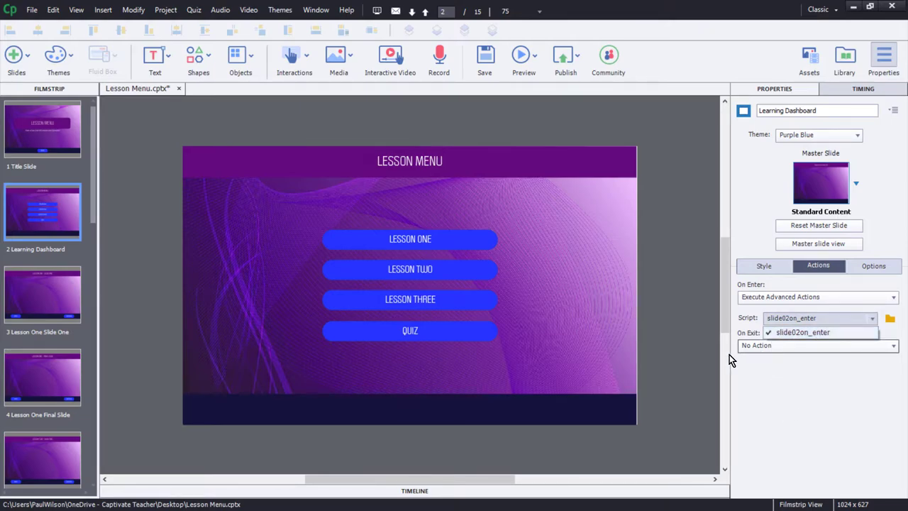
{"action": "left_click", "coordinate": [802, 332]}
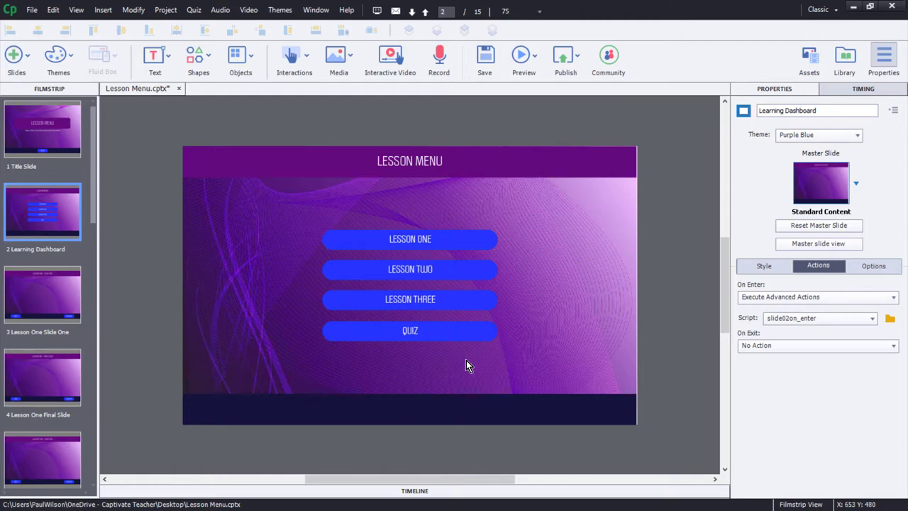
{"action": "mouse_move", "coordinate": [429, 238]}
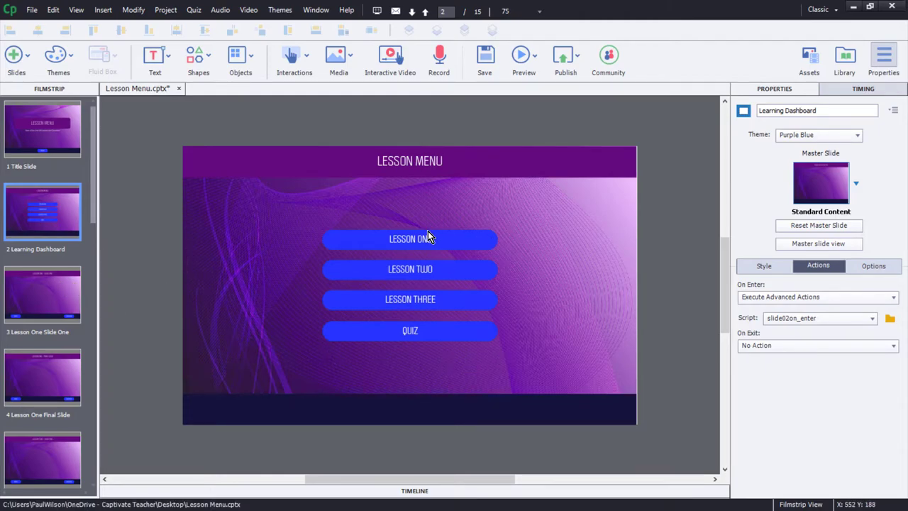
Open the Lesson One Final Slide and view its Continue button's actions.
{"action": "left_click", "coordinate": [42, 294]}
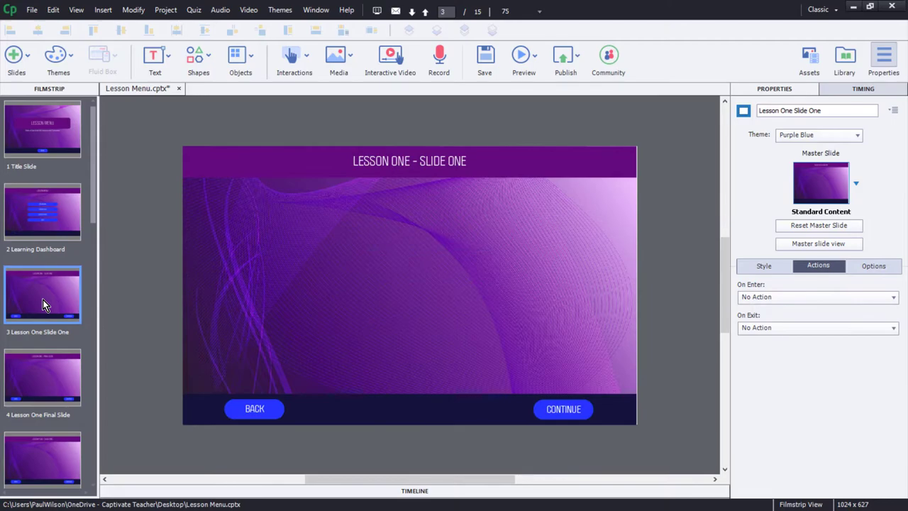
{"action": "left_click", "coordinate": [42, 377]}
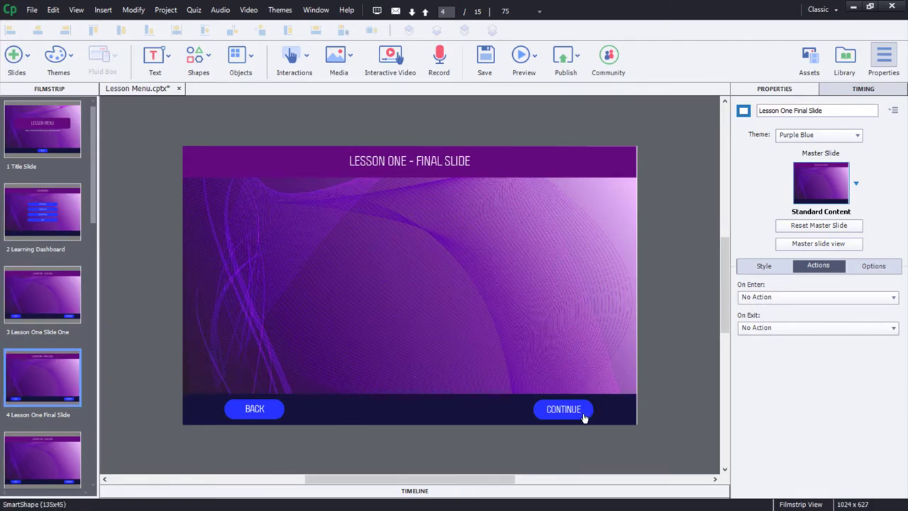
{"action": "mouse_move", "coordinate": [576, 415]}
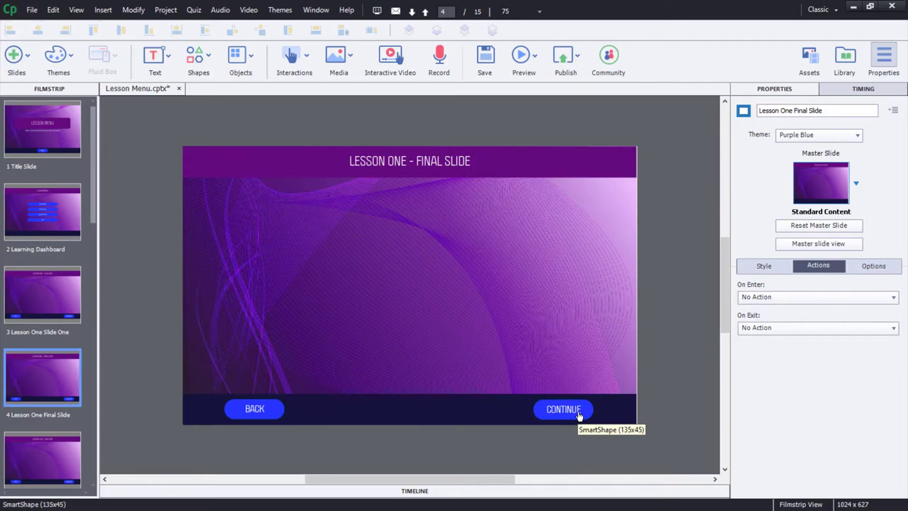
{"action": "left_click", "coordinate": [563, 408]}
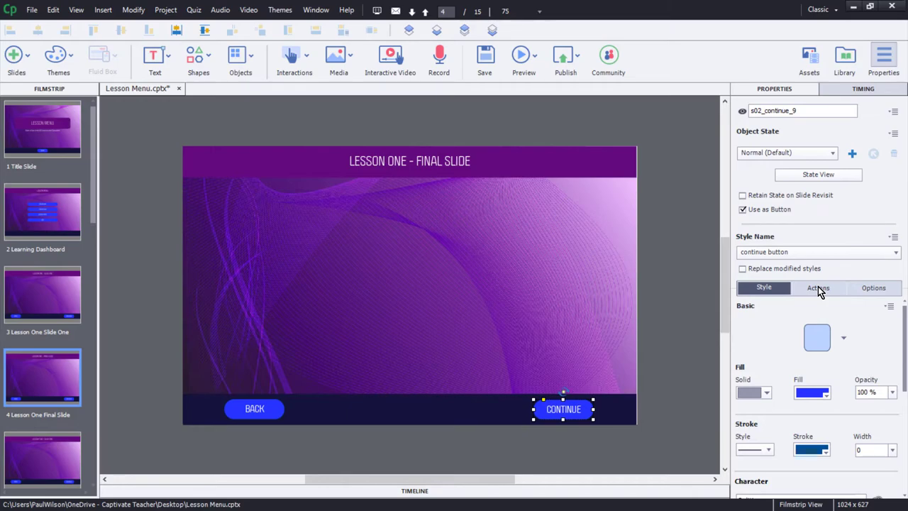
{"action": "left_click", "coordinate": [818, 287]}
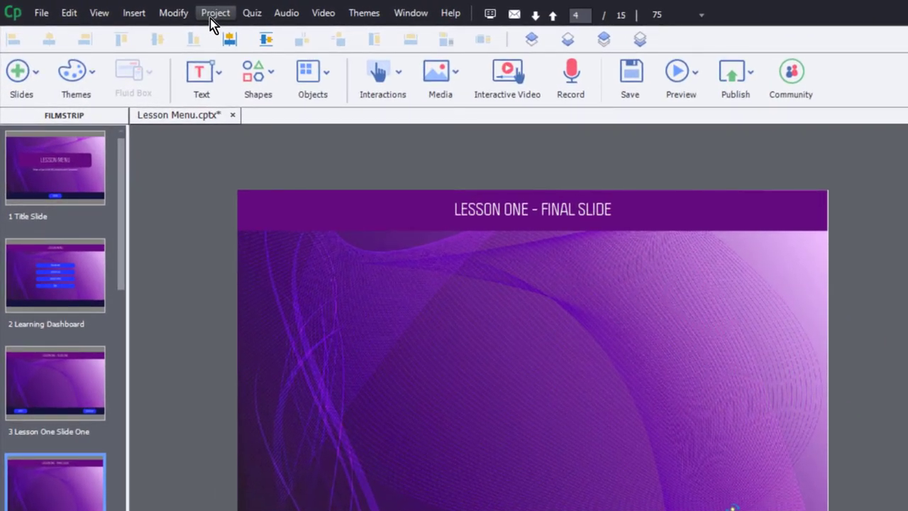
Build Lesson01Complete: assign _lesson01 the value 1, then jump to slide 2 Learning Dashboard.
{"action": "left_click", "coordinate": [215, 13]}
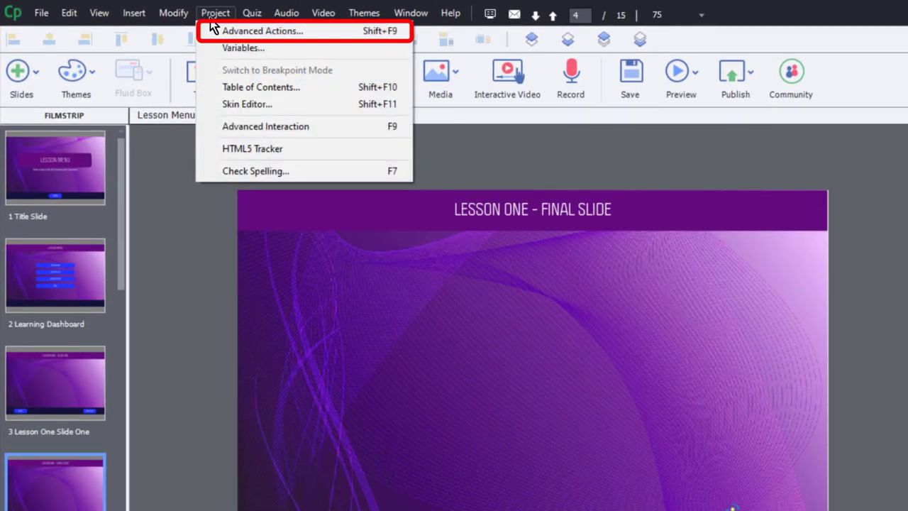
{"action": "left_click", "coordinate": [263, 30]}
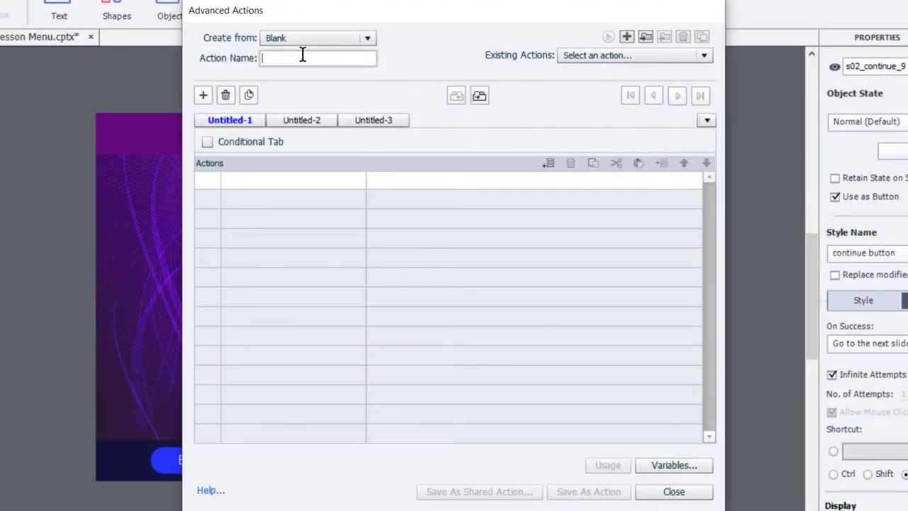
{"action": "type", "text": "Lesson01Complete"}
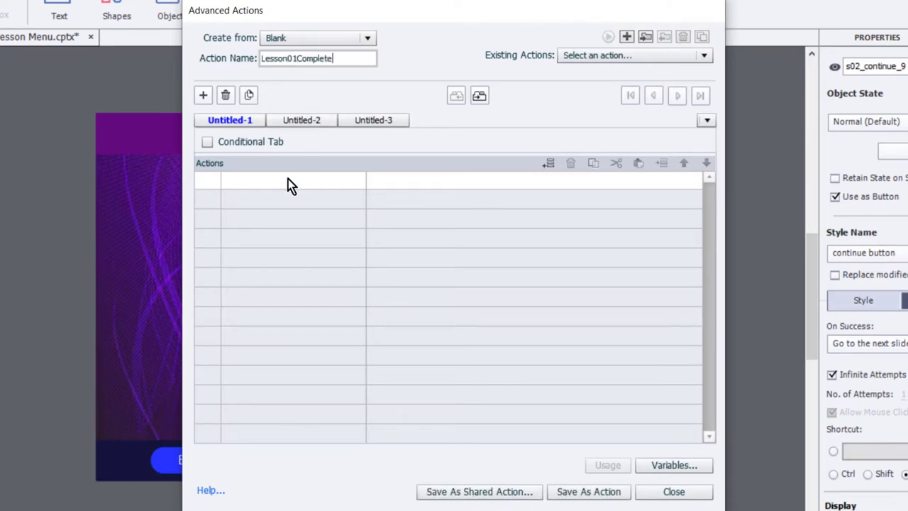
{"action": "left_click", "coordinate": [280, 178]}
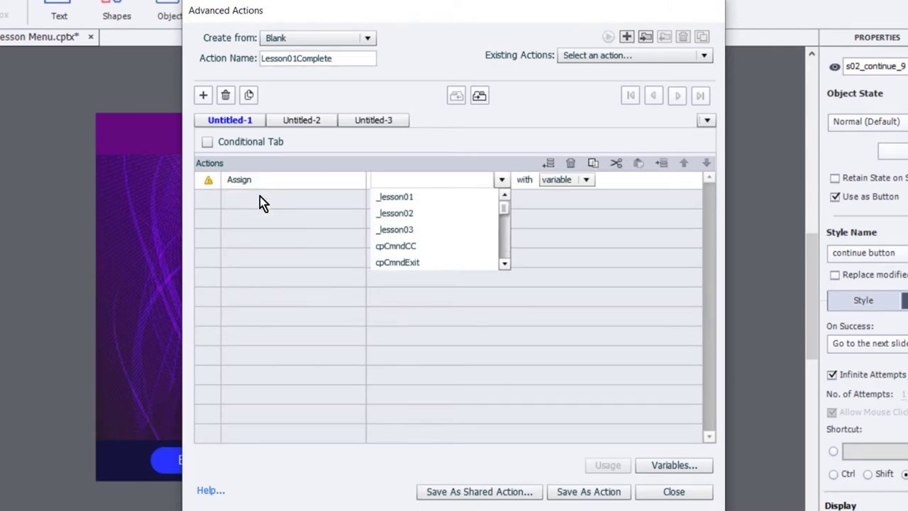
{"action": "left_click", "coordinate": [395, 196]}
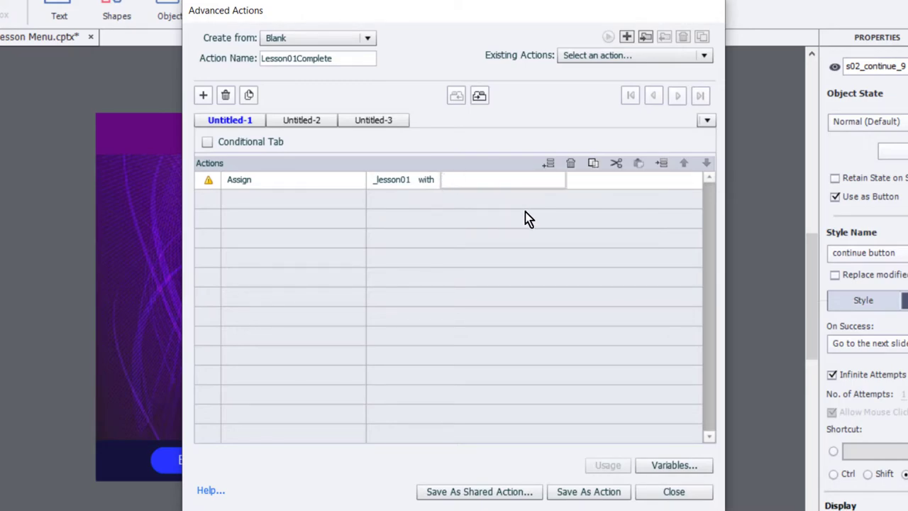
{"action": "type", "text": "1"}
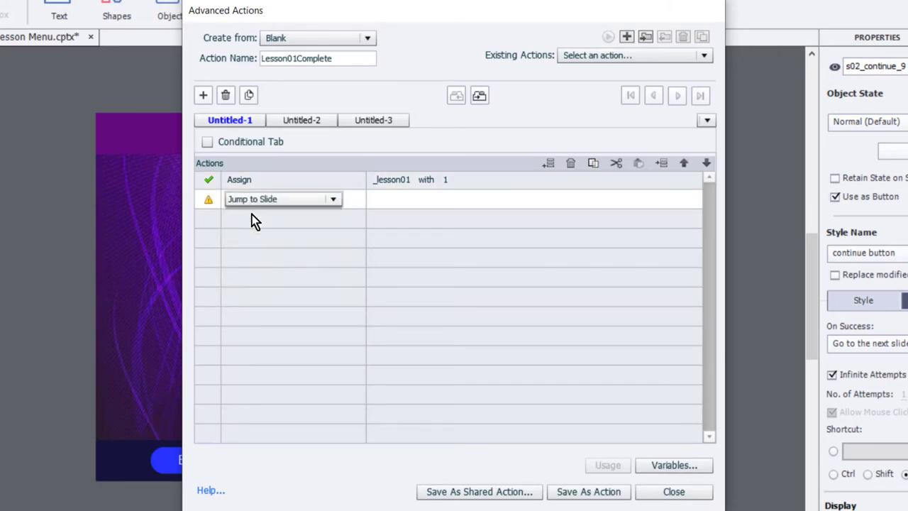
{"action": "left_click", "coordinate": [478, 199]}
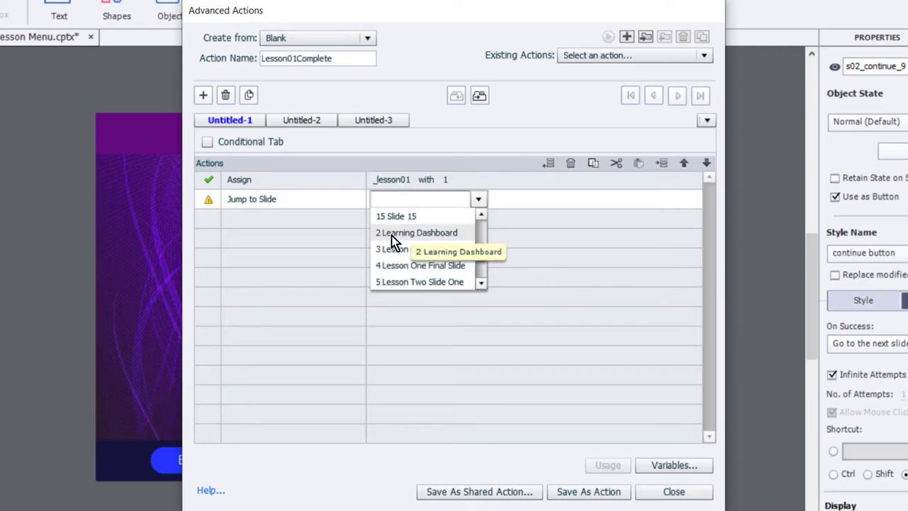
{"action": "left_click", "coordinate": [416, 232]}
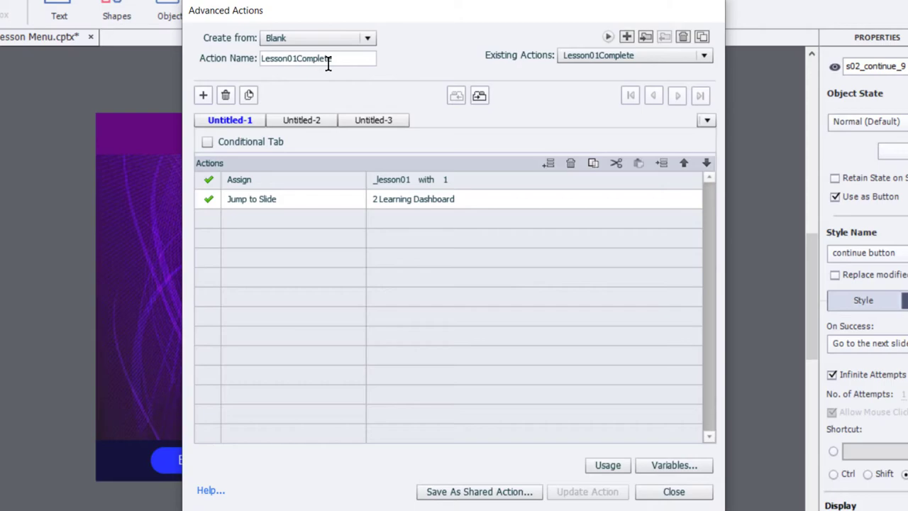
{"action": "mouse_move", "coordinate": [344, 75]}
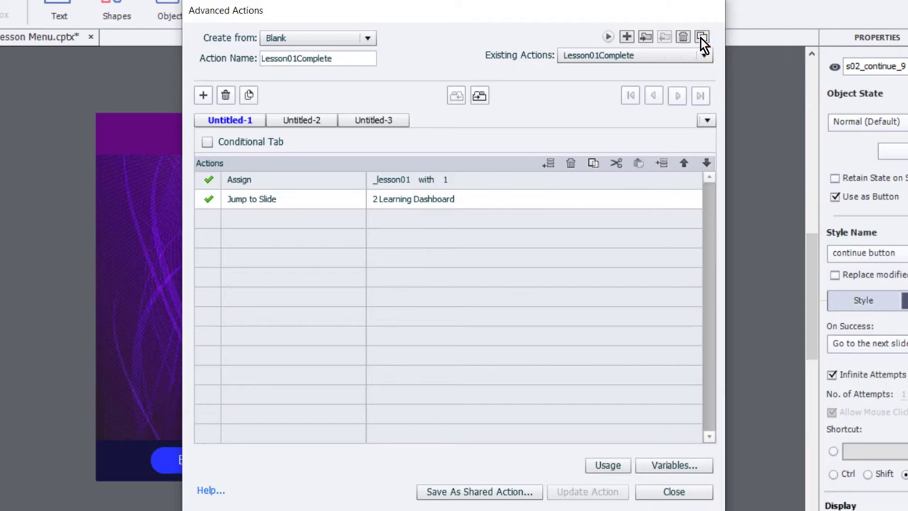
Duplicate Lesson01Complete as Lesson02Complete, changing the assigned variable to _lesson02.
{"action": "left_click", "coordinate": [702, 36]}
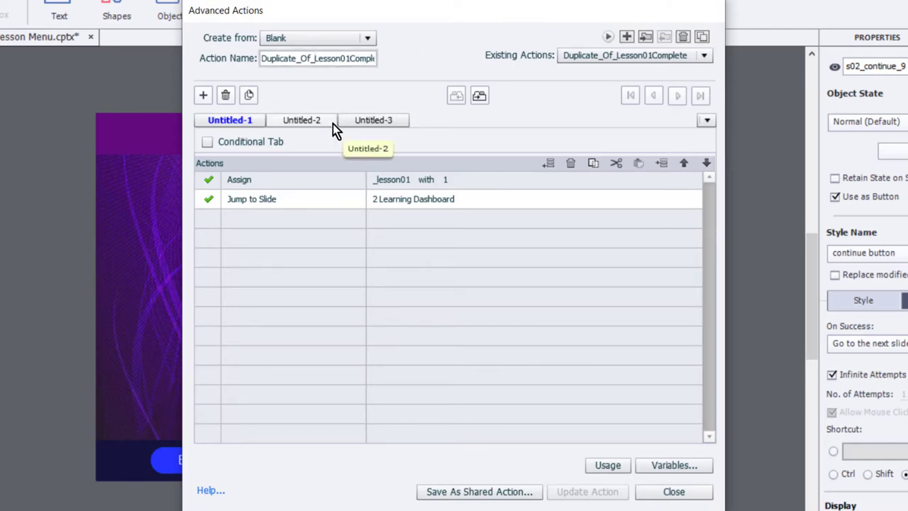
{"action": "type", "text": "Lesson01Complete"}
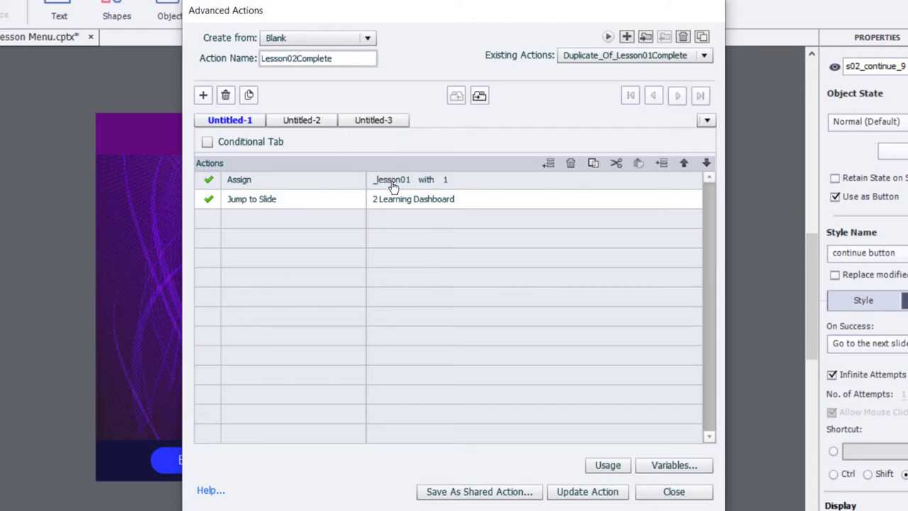
{"action": "left_click", "coordinate": [298, 58]}
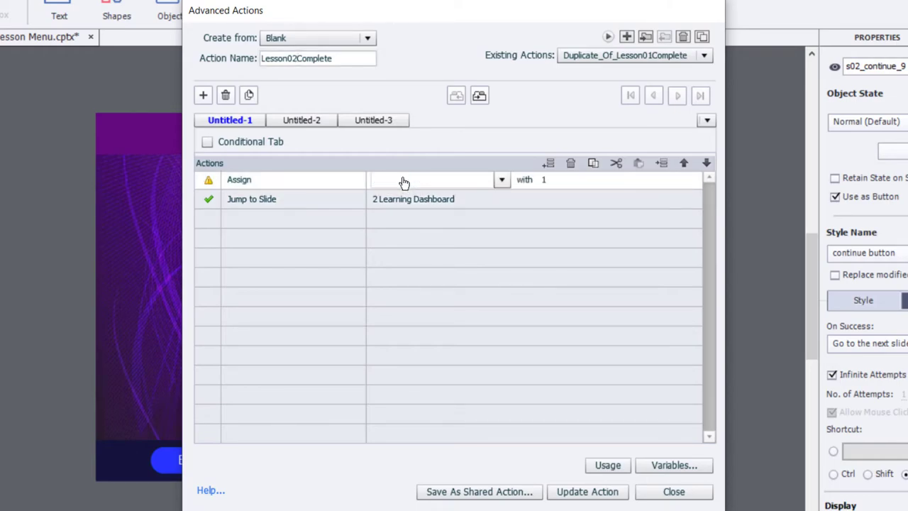
{"action": "type", "text": "02"}
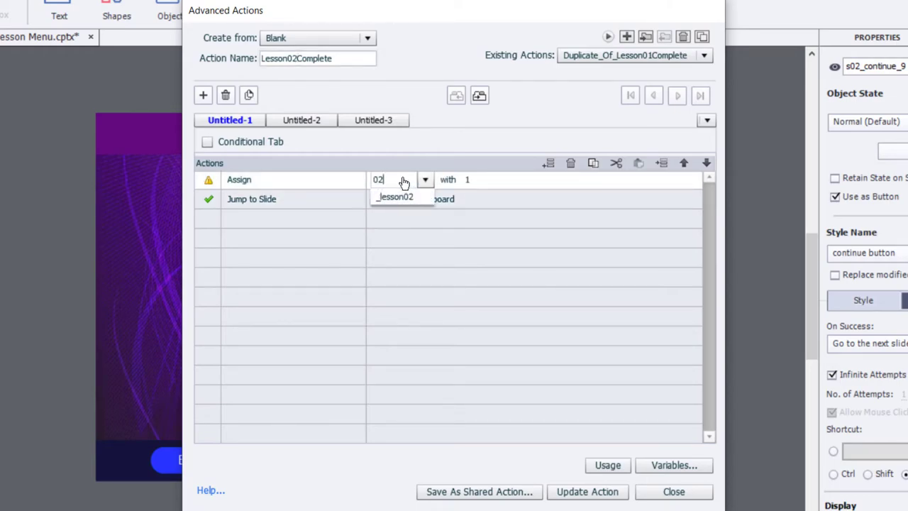
{"action": "left_click", "coordinate": [395, 197]}
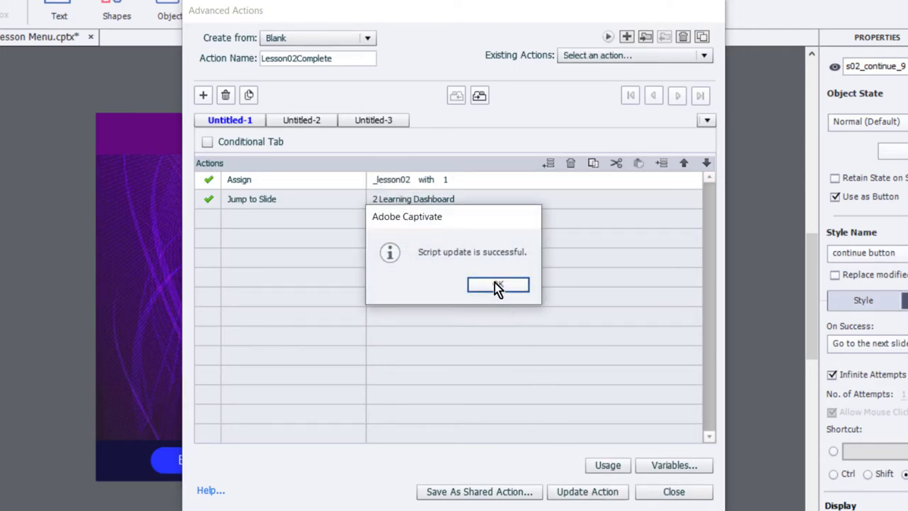
{"action": "left_click", "coordinate": [498, 285]}
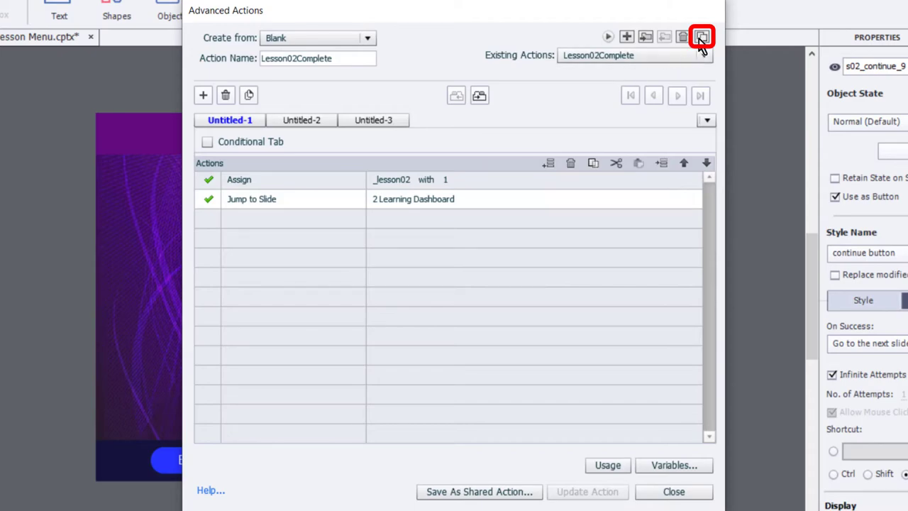
Duplicate Lesson02Complete as Lesson03Complete setting _lesson03, then check the existing actions list.
{"action": "left_click", "coordinate": [701, 36]}
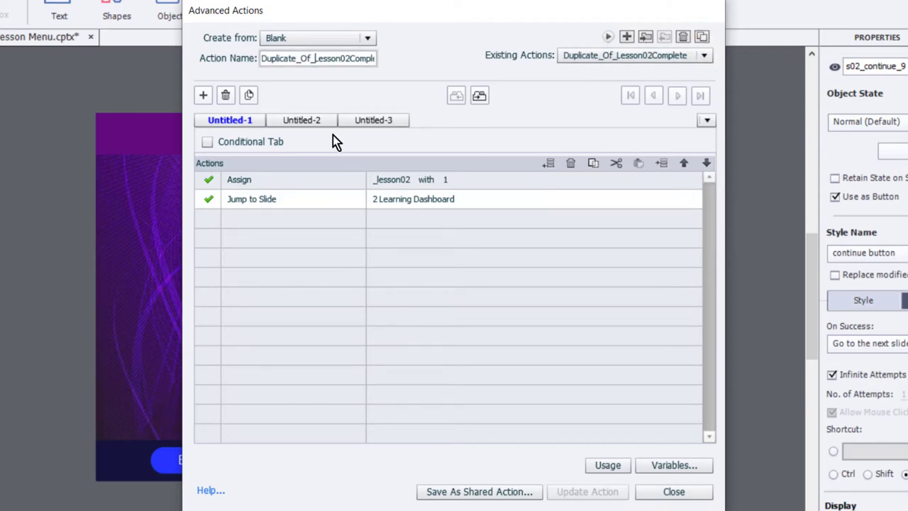
{"action": "type", "text": "Lesson02Complete"}
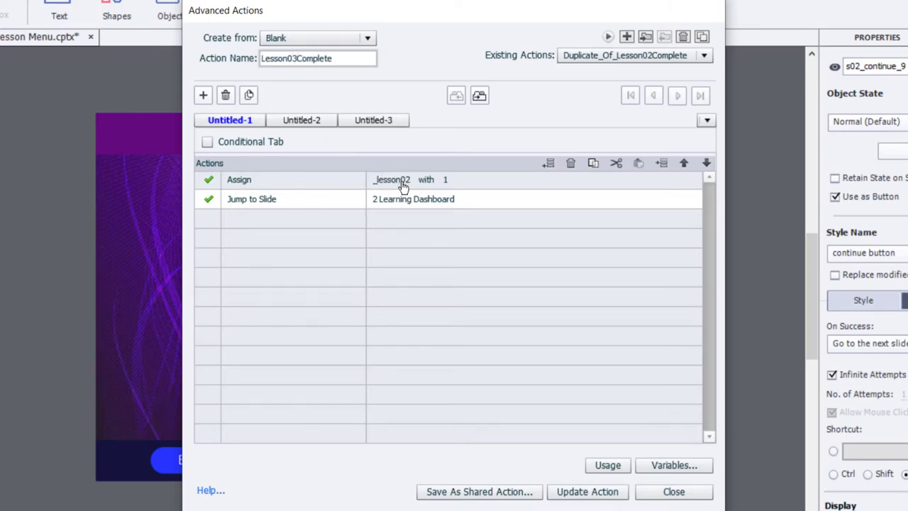
{"action": "type", "text": "03"}
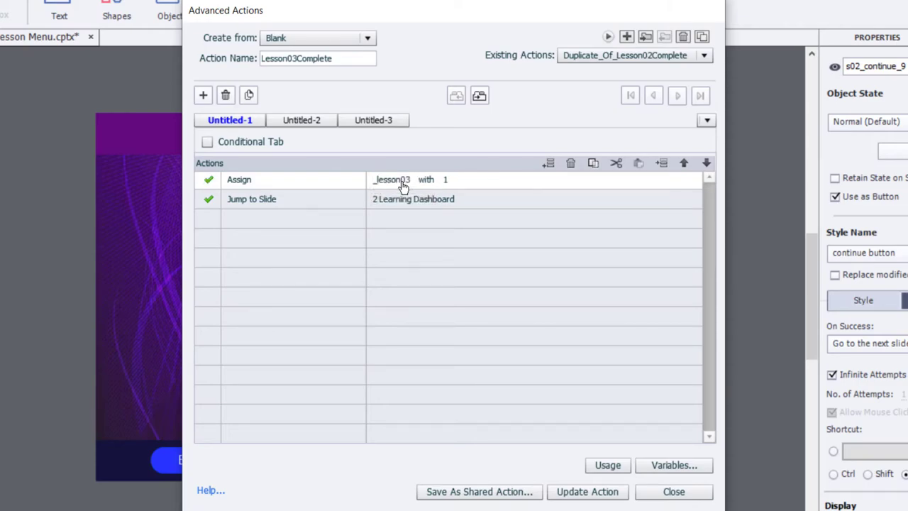
{"action": "left_click", "coordinate": [588, 491]}
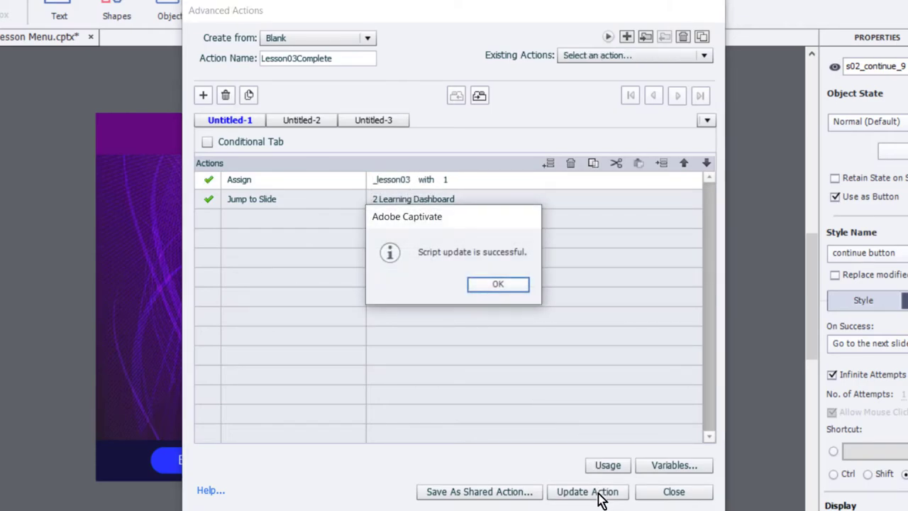
{"action": "left_click", "coordinate": [497, 284]}
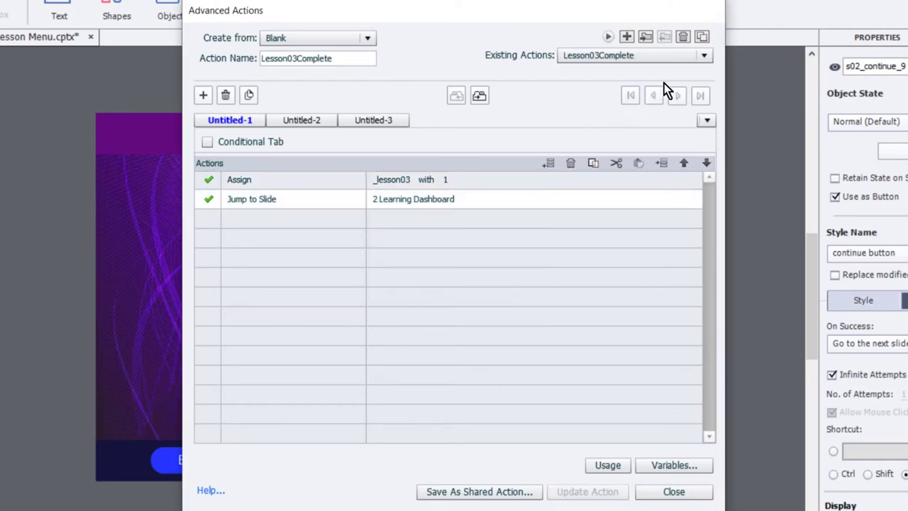
{"action": "left_click", "coordinate": [703, 56]}
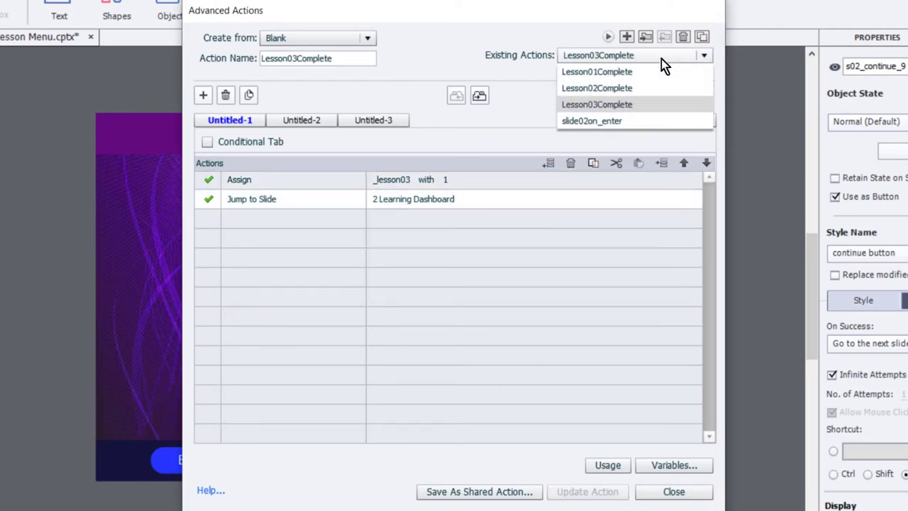
{"action": "mouse_move", "coordinate": [592, 120]}
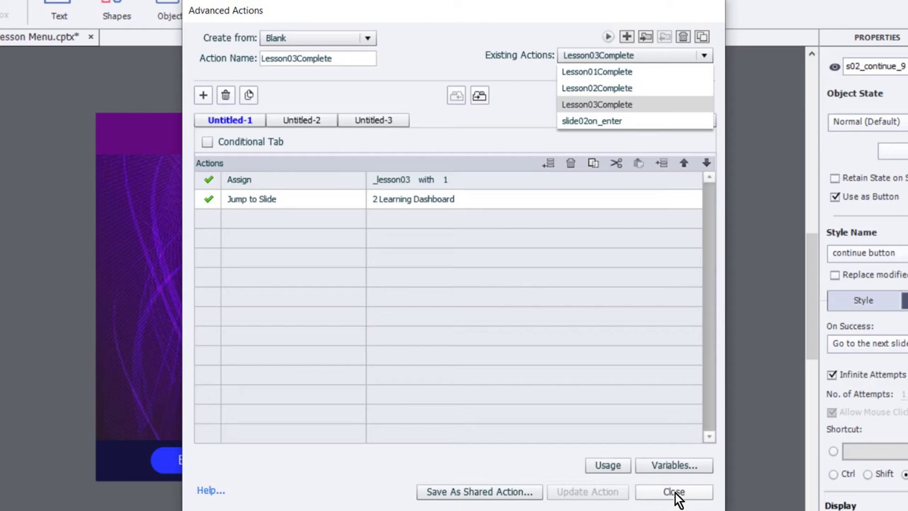
{"action": "left_click", "coordinate": [673, 492]}
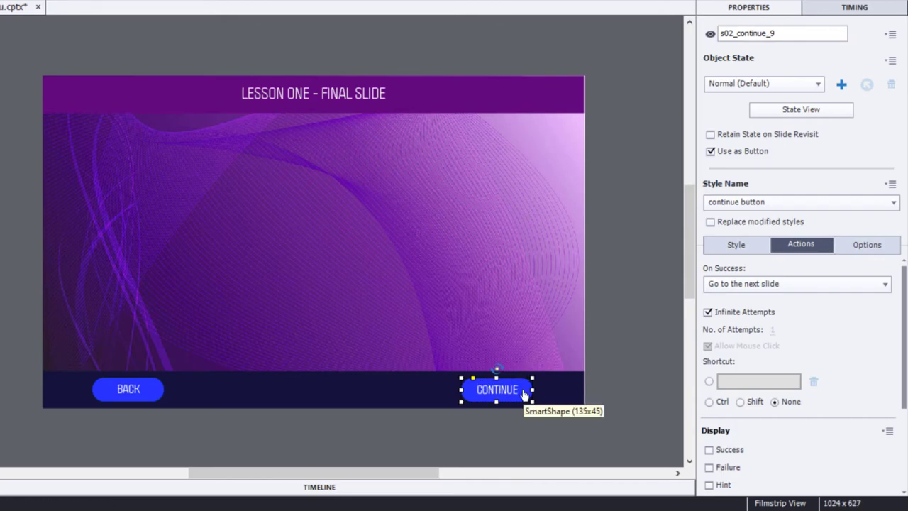
Set Lesson One's Continue action, then make Lesson Two's Continue button run Lesson02Complete.
{"action": "left_click", "coordinate": [796, 283]}
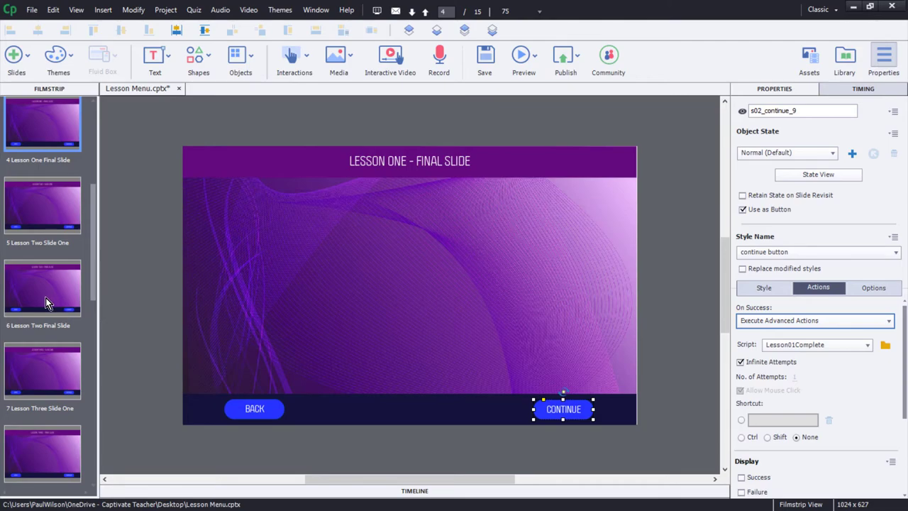
{"action": "left_click", "coordinate": [42, 287]}
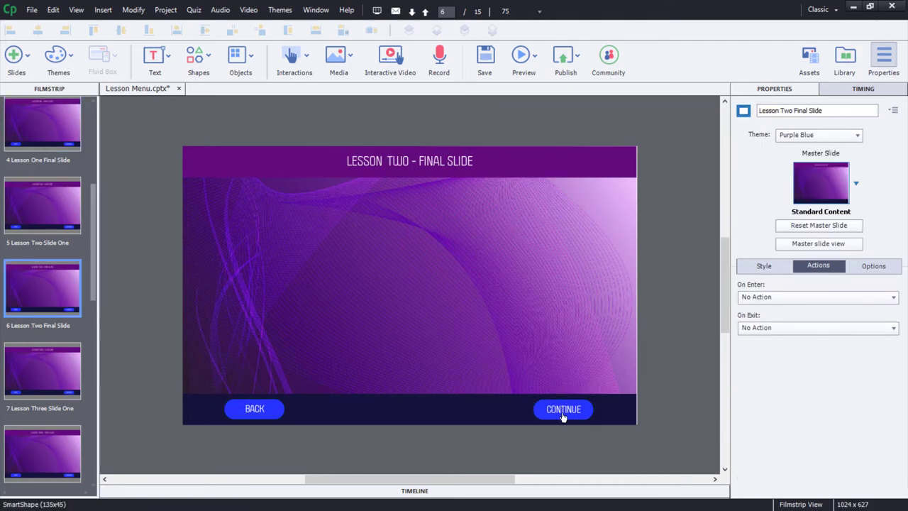
{"action": "left_click", "coordinate": [563, 408]}
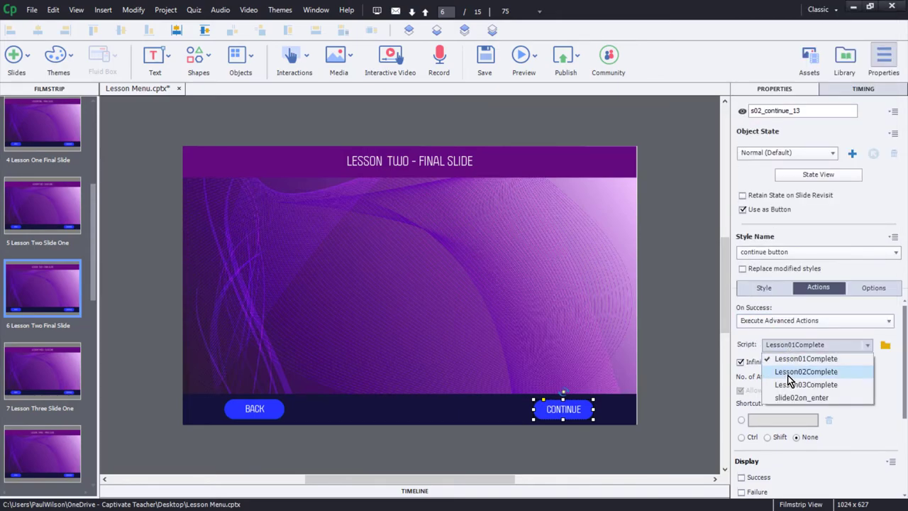
{"action": "left_click", "coordinate": [806, 371]}
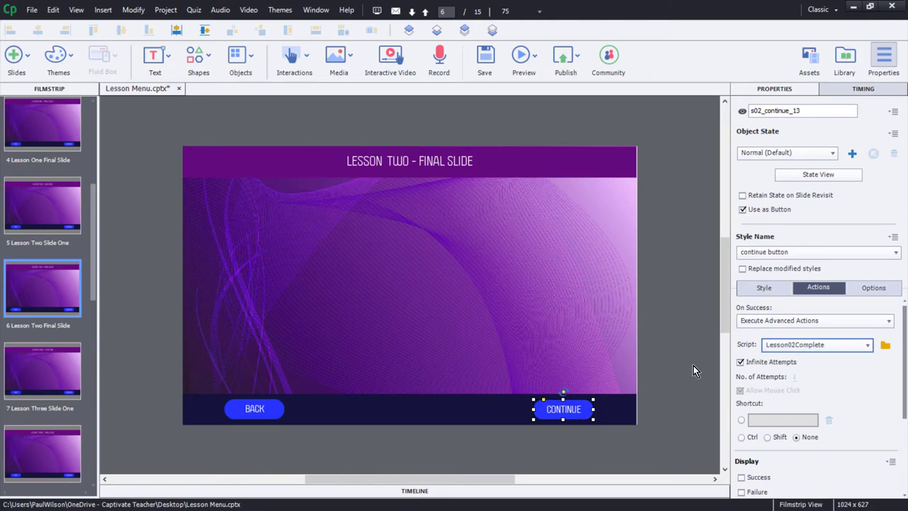
Set Lesson Three's final-slide Continue button to Execute Advanced Actions and choose its action.
{"action": "left_click", "coordinate": [42, 452]}
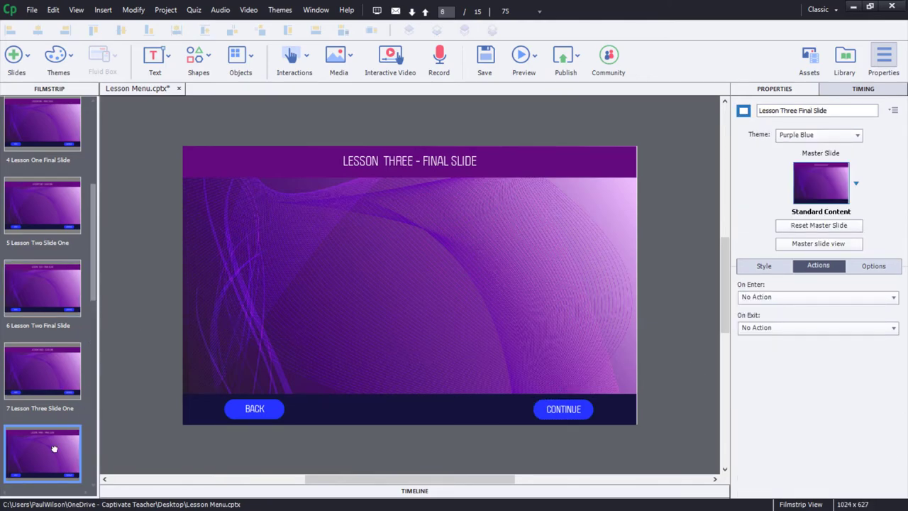
{"action": "left_click", "coordinate": [563, 409]}
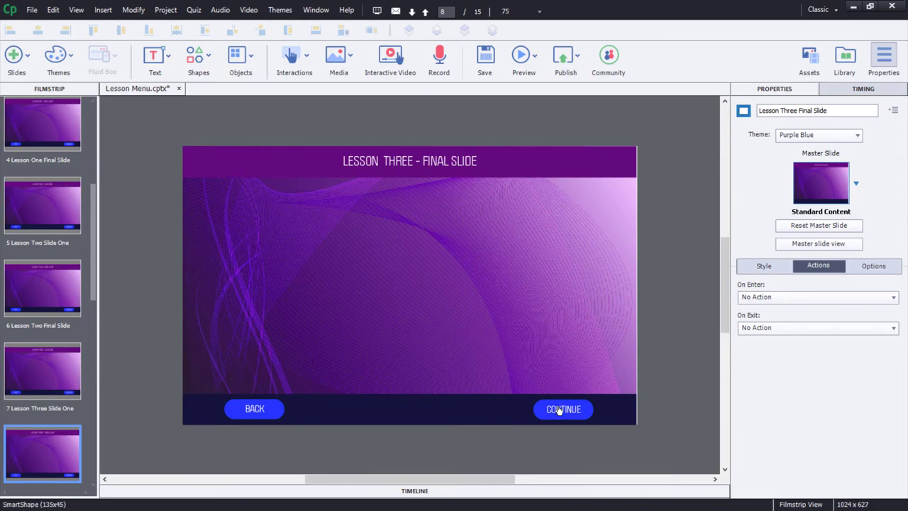
{"action": "left_click", "coordinate": [563, 408]}
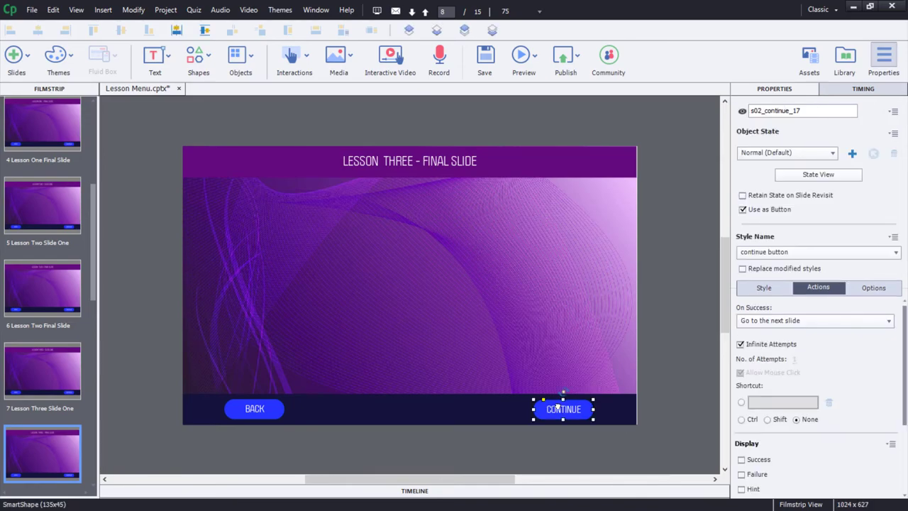
{"action": "left_click", "coordinate": [814, 320]}
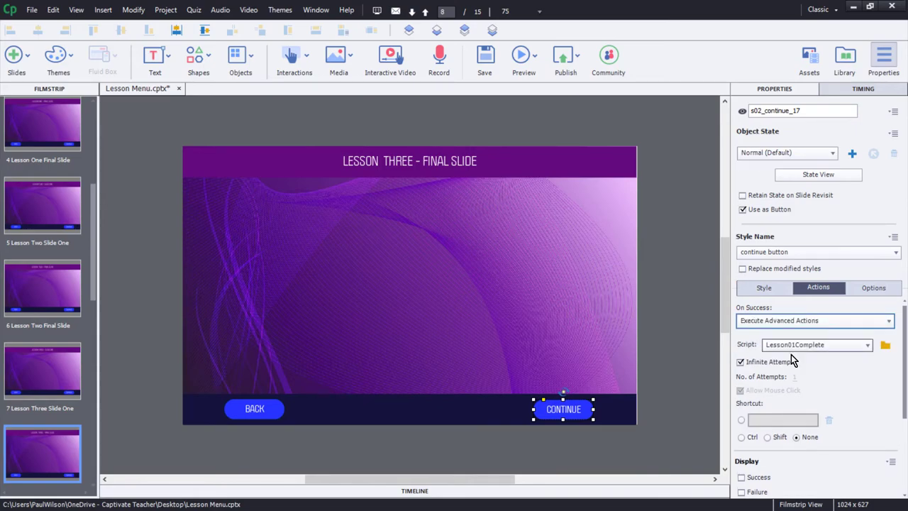
{"action": "left_click", "coordinate": [815, 344]}
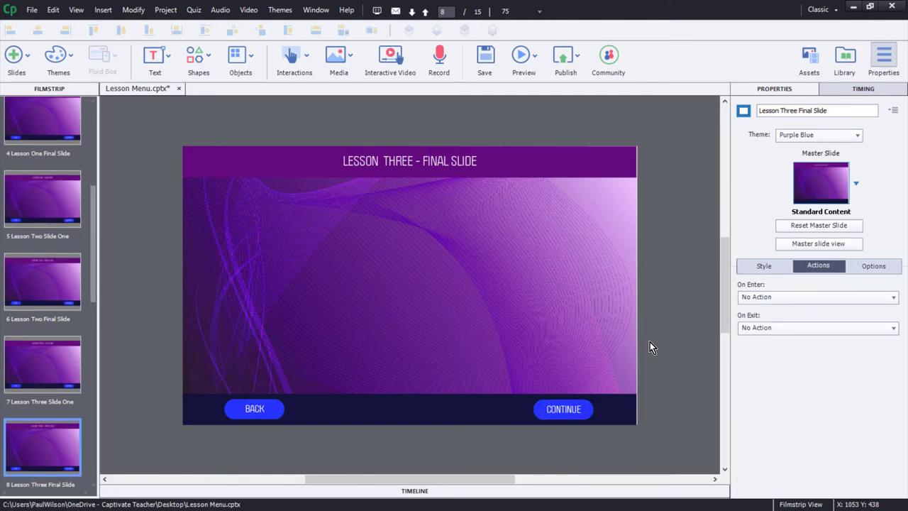
Preview the project and click BEGIN to reach the three-lesson menu.
{"action": "left_click", "coordinate": [523, 60]}
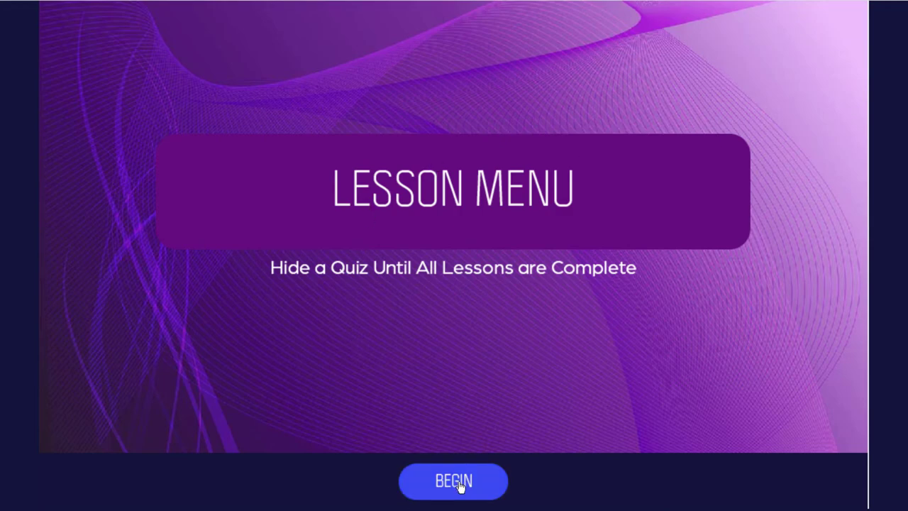
{"action": "left_click", "coordinate": [453, 481]}
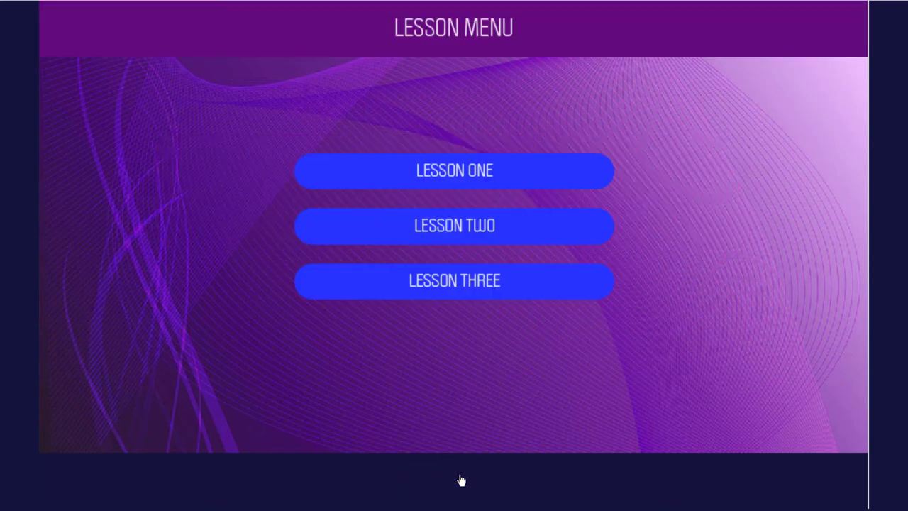
{"action": "mouse_move", "coordinate": [455, 171]}
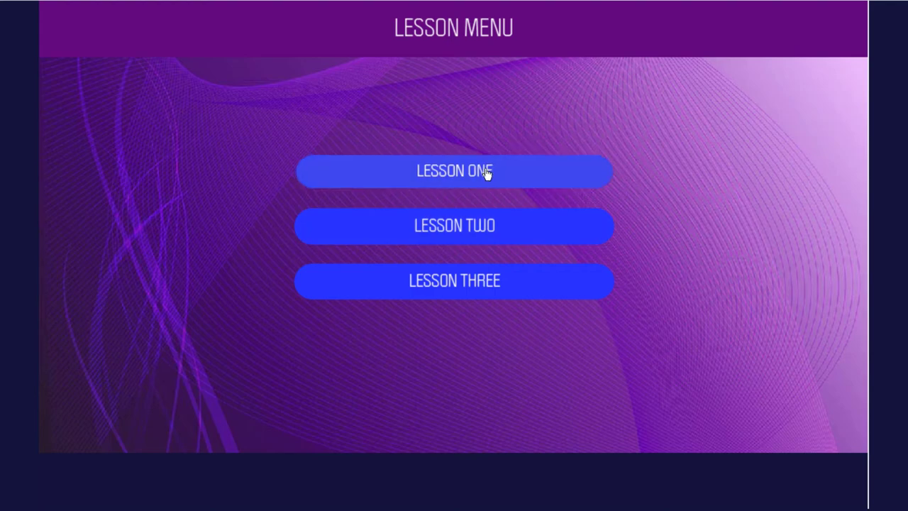
Complete Lesson One, open Lesson Two, and confirm completed Lesson One no longer opens.
{"action": "left_click", "coordinate": [454, 171]}
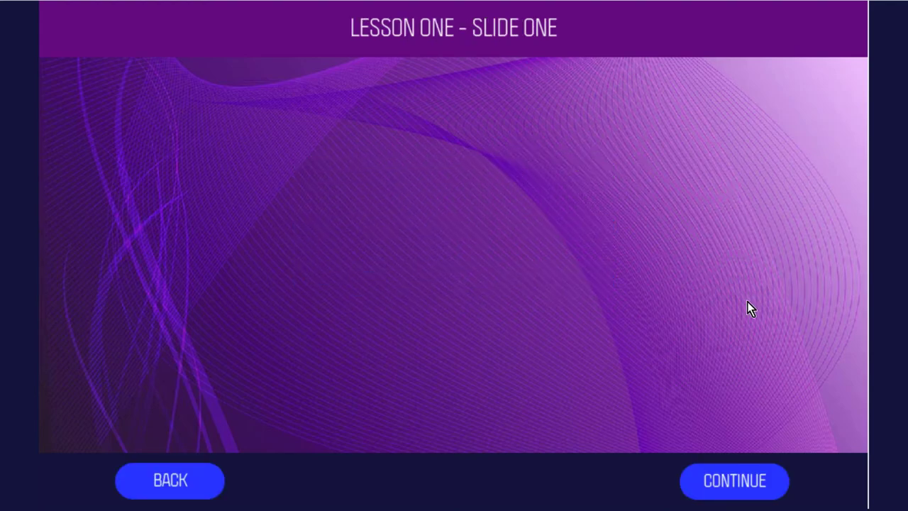
{"action": "left_click", "coordinate": [734, 481]}
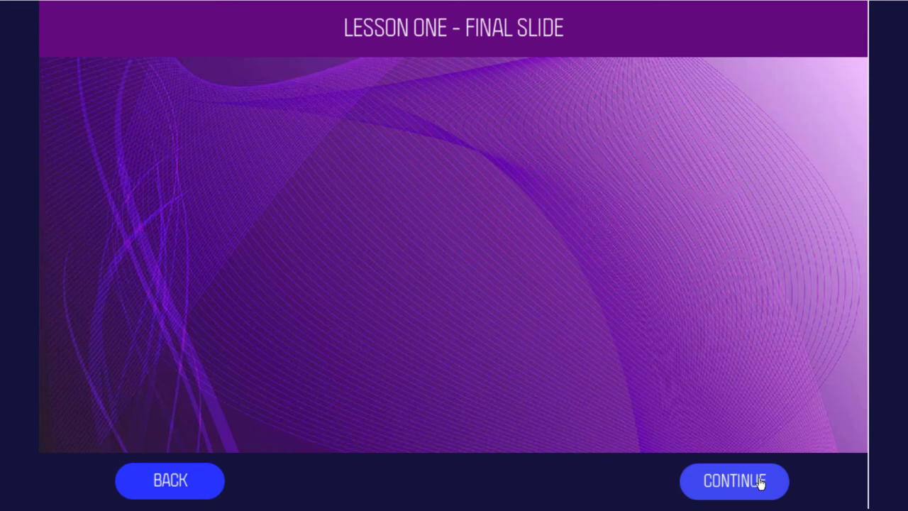
{"action": "mouse_move", "coordinate": [552, 311]}
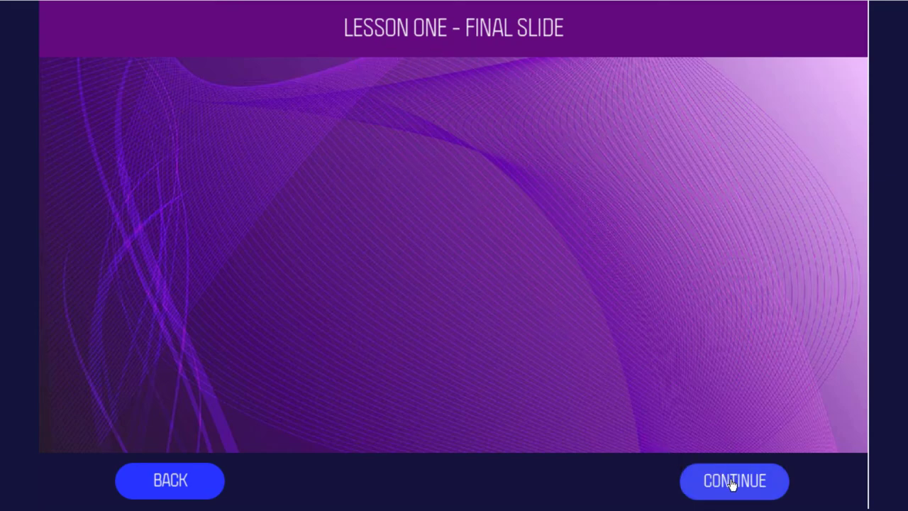
{"action": "left_click", "coordinate": [734, 480]}
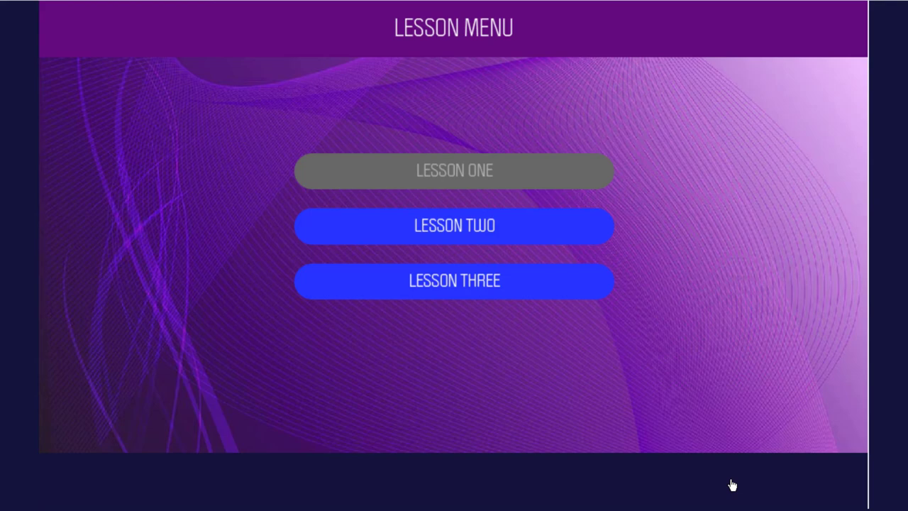
{"action": "mouse_move", "coordinate": [591, 224]}
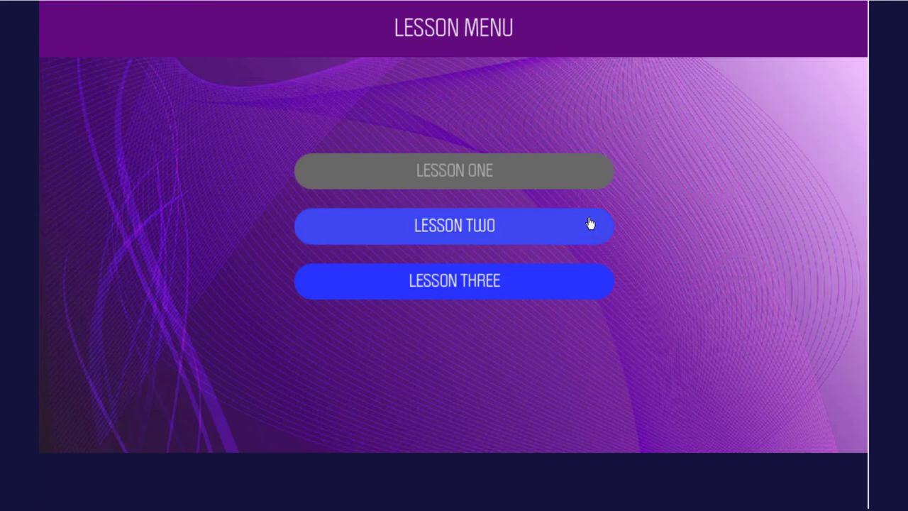
{"action": "left_click", "coordinate": [453, 225]}
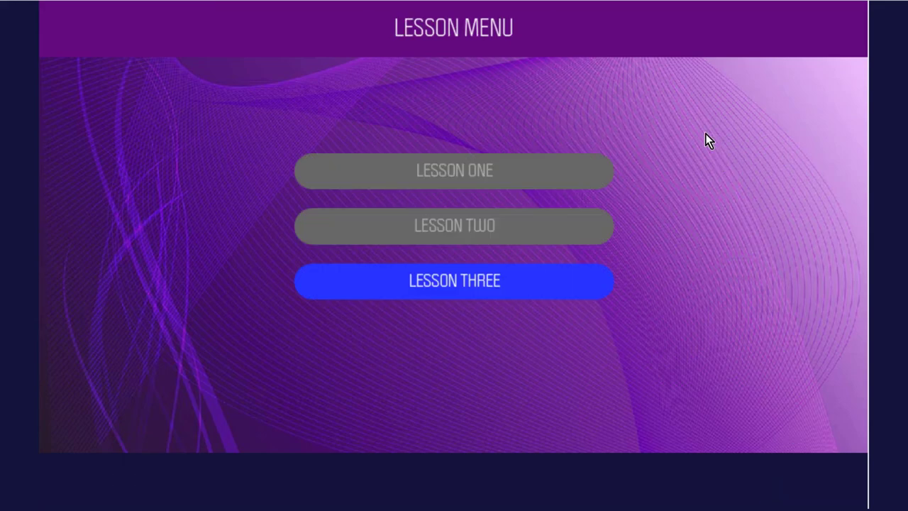
{"action": "mouse_move", "coordinate": [722, 304]}
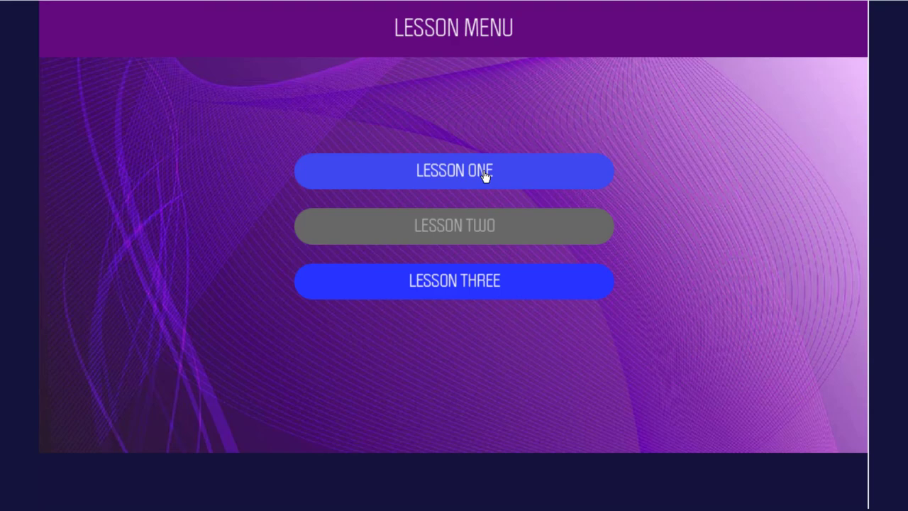
{"action": "left_click", "coordinate": [454, 170]}
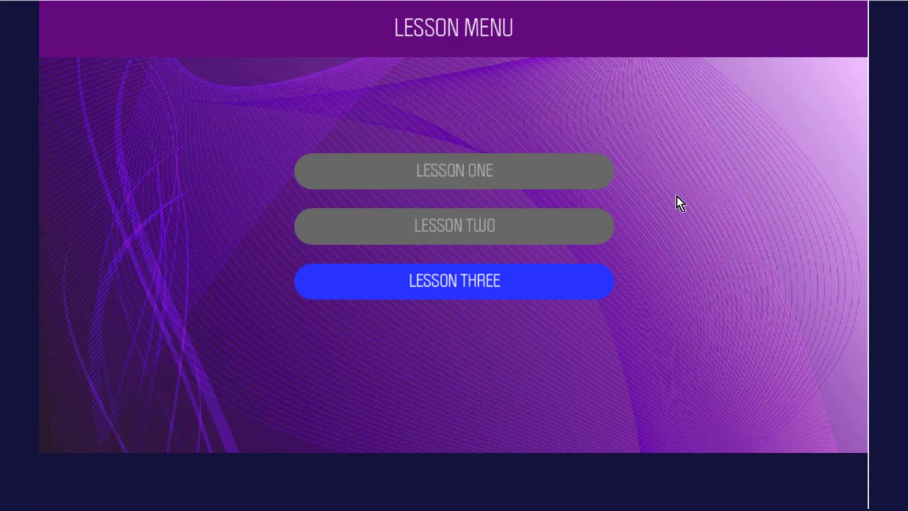
{"action": "mouse_move", "coordinate": [691, 197]}
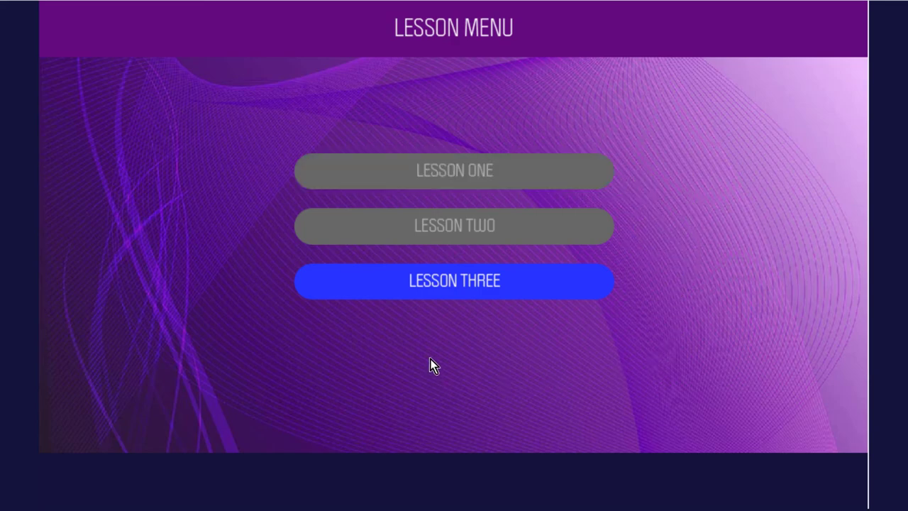
Open Lesson Three and advance through to its final slide.
{"action": "left_click", "coordinate": [454, 281]}
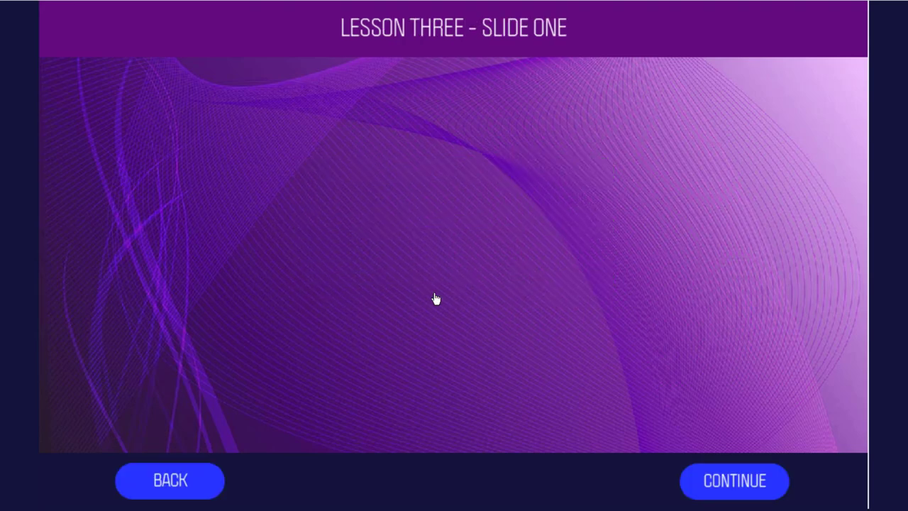
{"action": "left_click", "coordinate": [734, 481]}
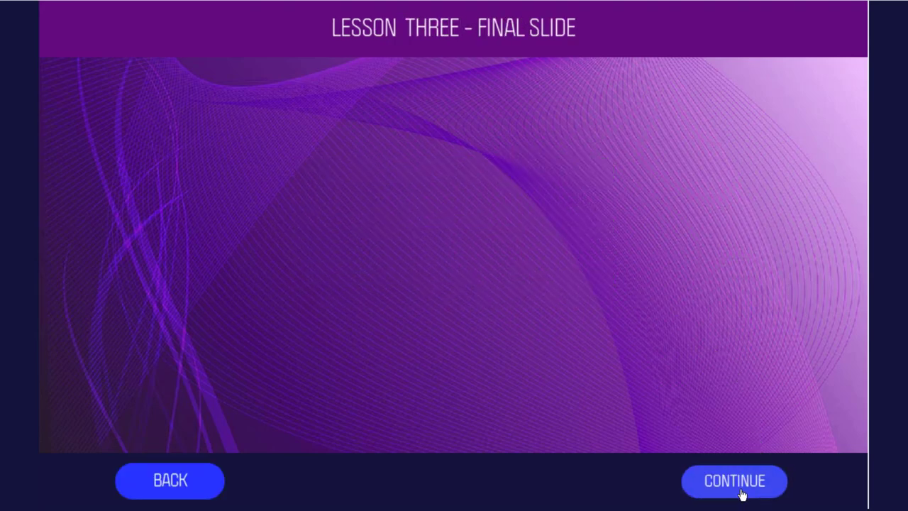
{"action": "left_click", "coordinate": [734, 480]}
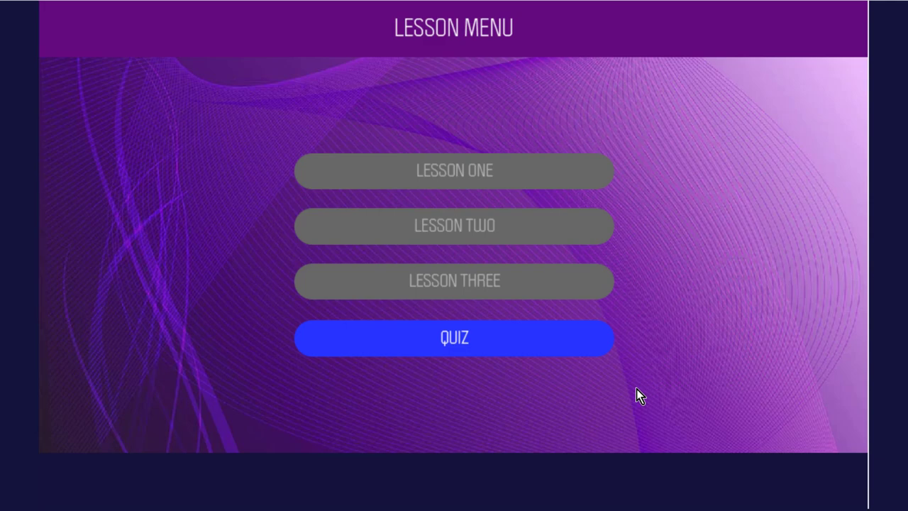
Click the newly visible QUIZ button to open Canada Quiz Question 1.
{"action": "left_click", "coordinate": [454, 336]}
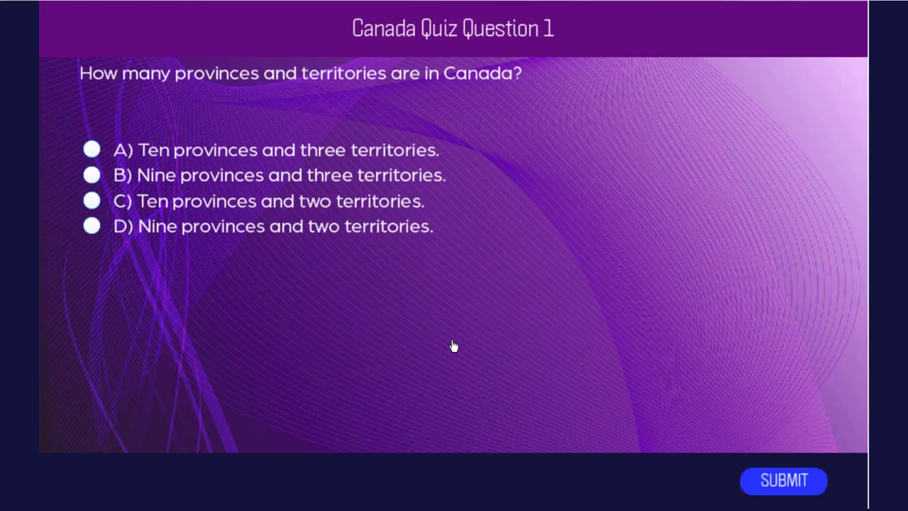